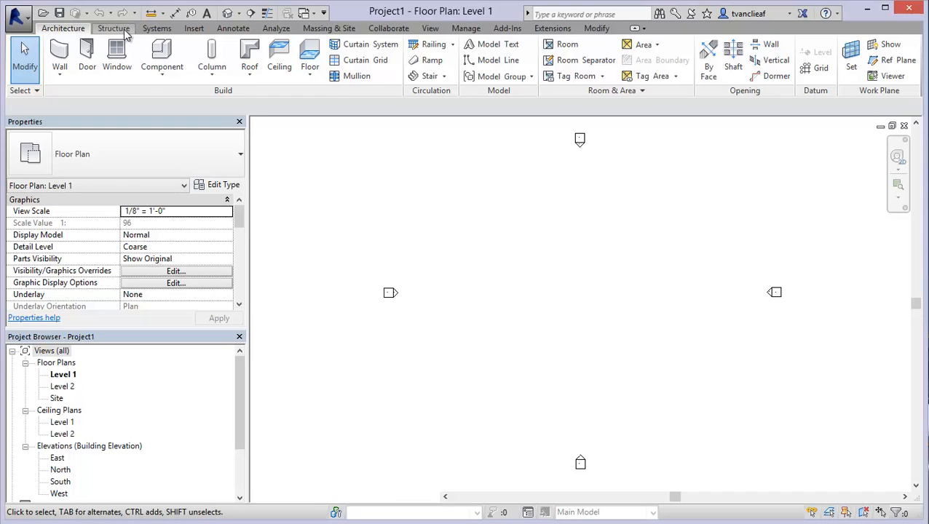
# Show the Structure ribbon tools over the empty Level 1 floor plan.
pyautogui.click(113, 27)
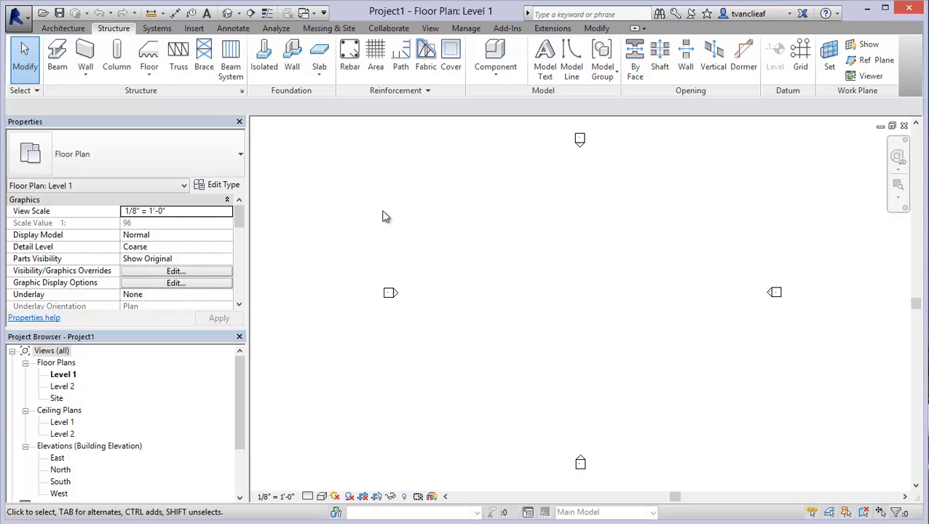
pyautogui.moveTo(404, 222)
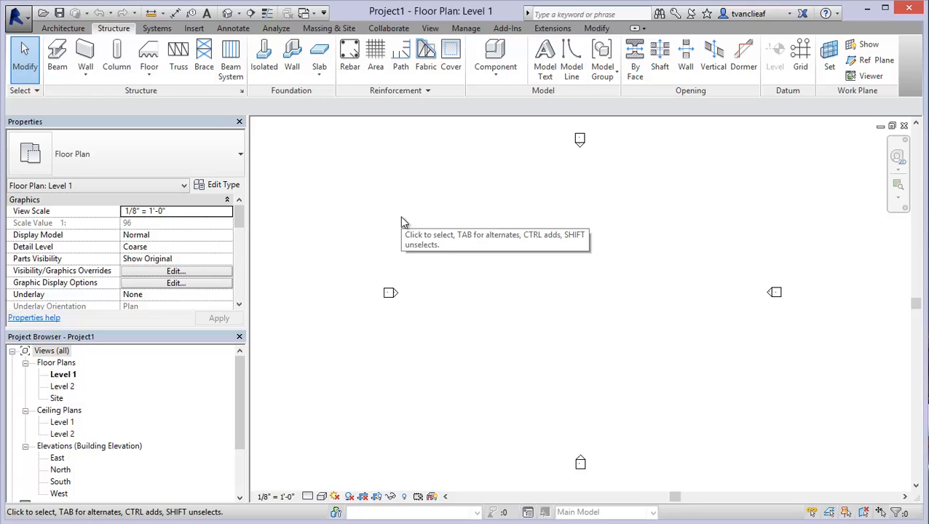
pyautogui.moveTo(405, 223)
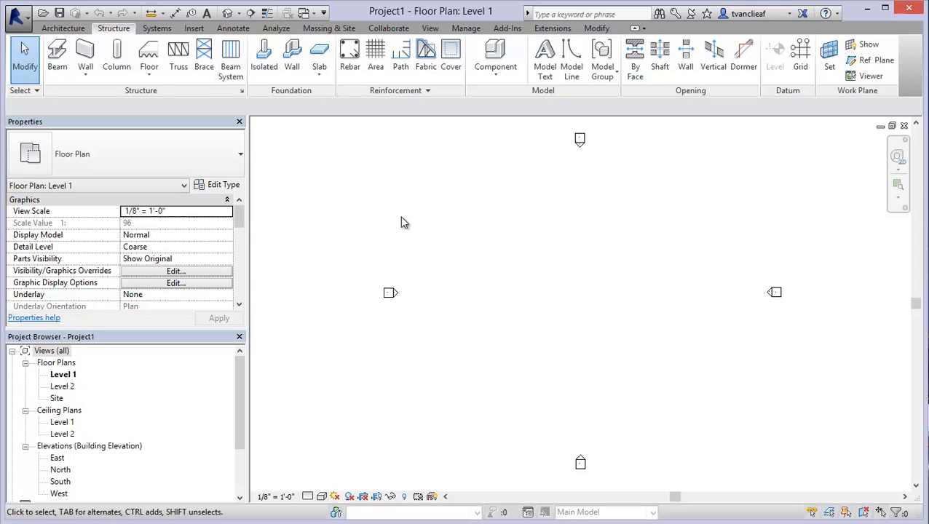
pyautogui.moveTo(472, 251)
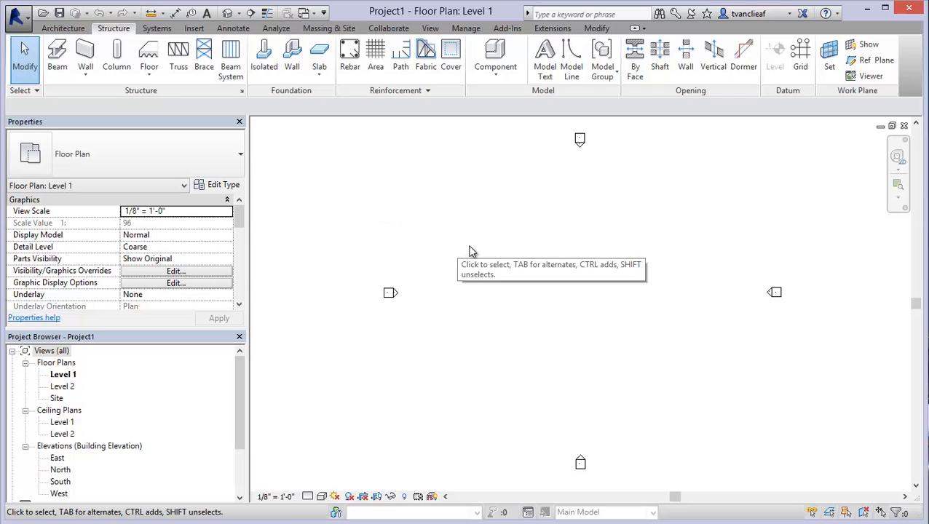
pyautogui.moveTo(434, 355)
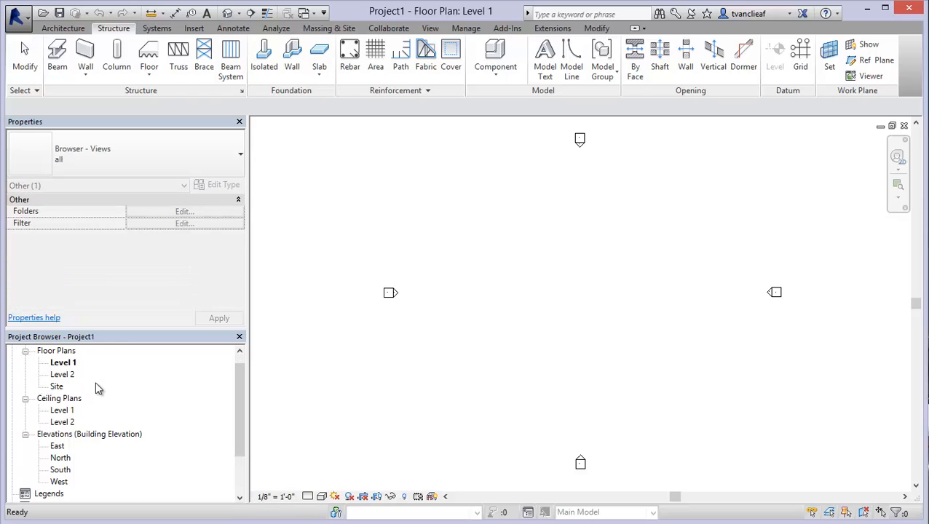
pyautogui.moveTo(163, 358)
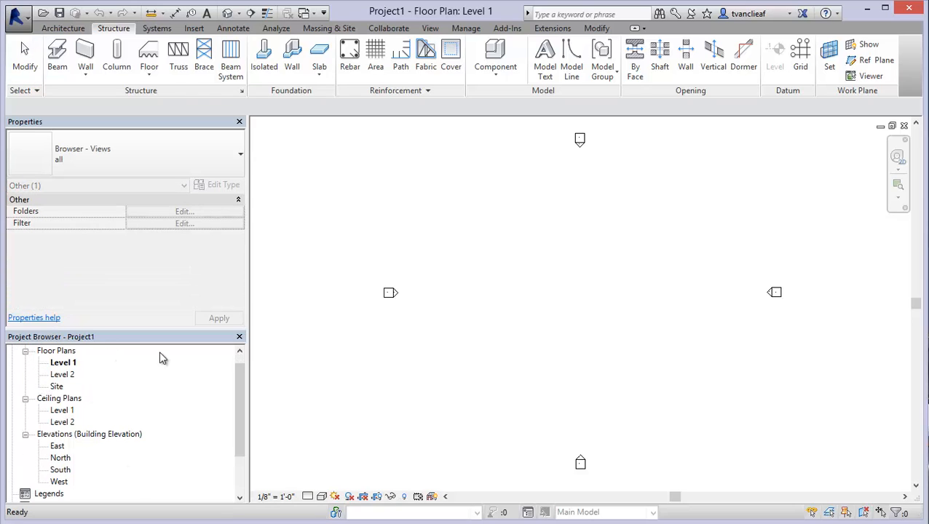
pyautogui.moveTo(100, 395)
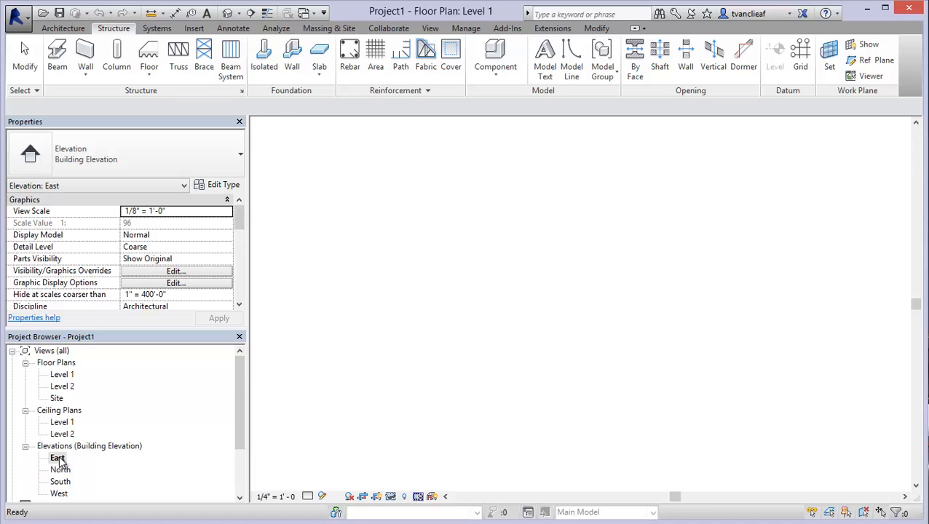
# Open the East elevation showing Level 1 and Level 2, ending on the Architecture tools.
pyautogui.doubleClick(57, 457)
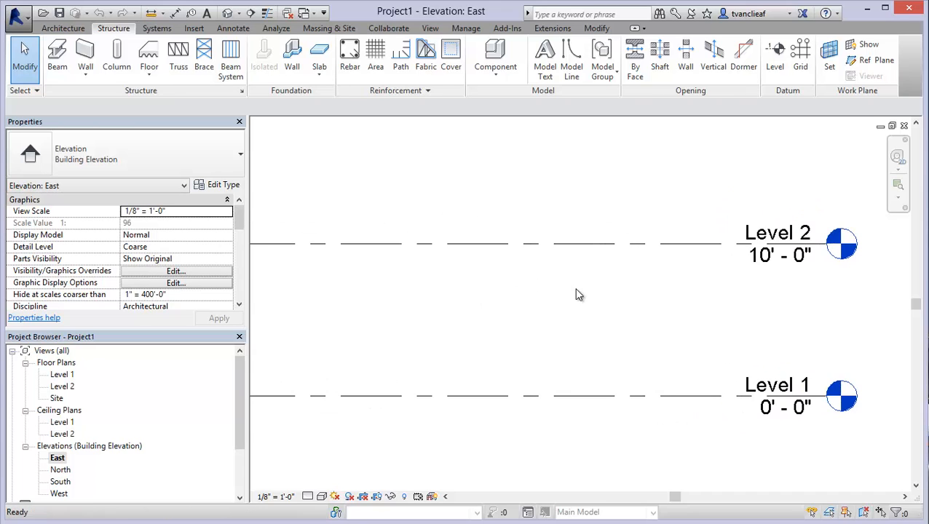
pyautogui.click(62, 28)
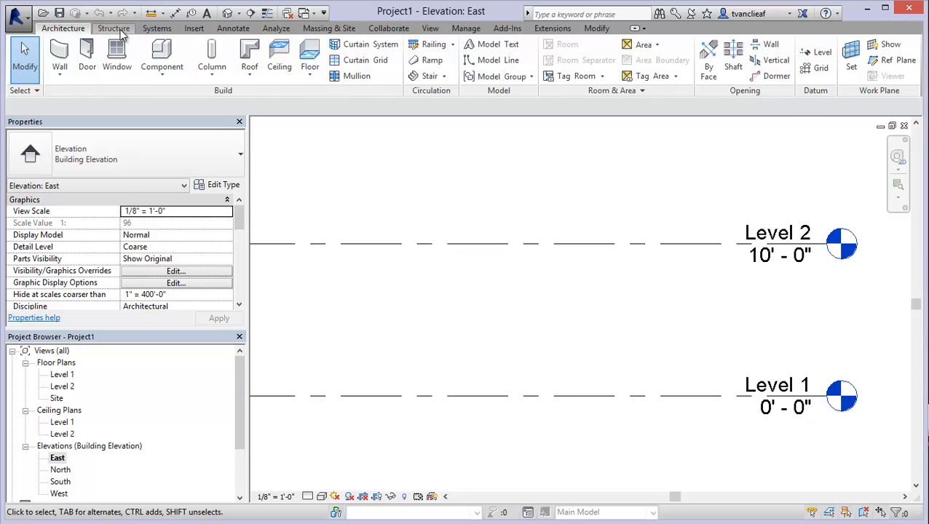
pyautogui.click(114, 27)
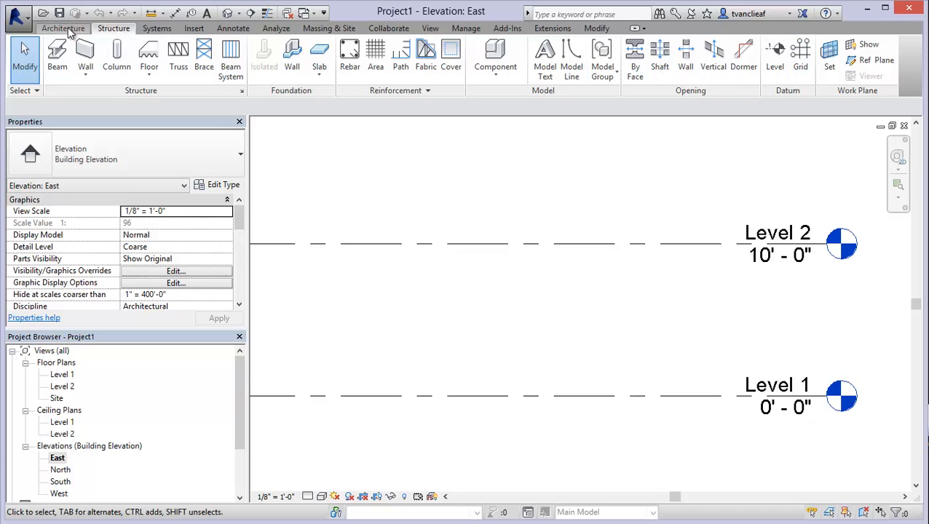
pyautogui.click(62, 27)
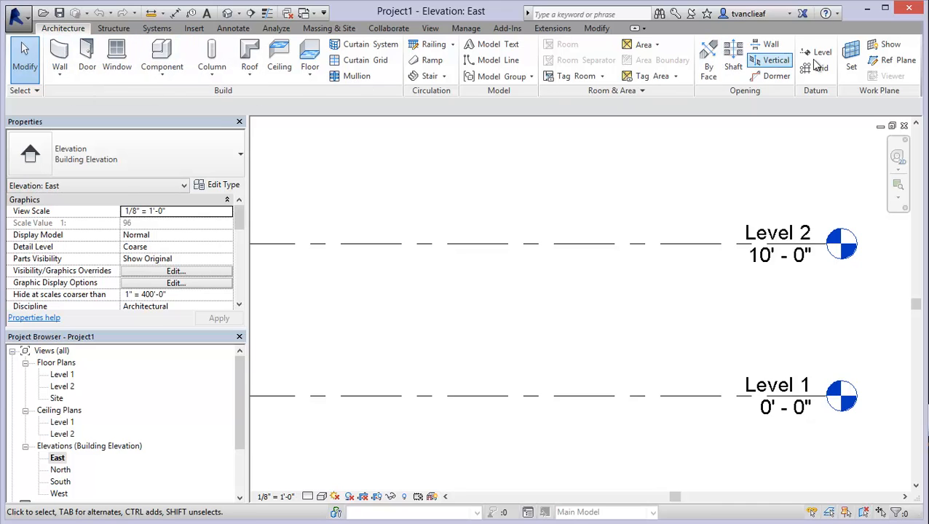
# Start the Level tool to place Level 3 above Level 2 on the East elevation.
pyautogui.click(823, 53)
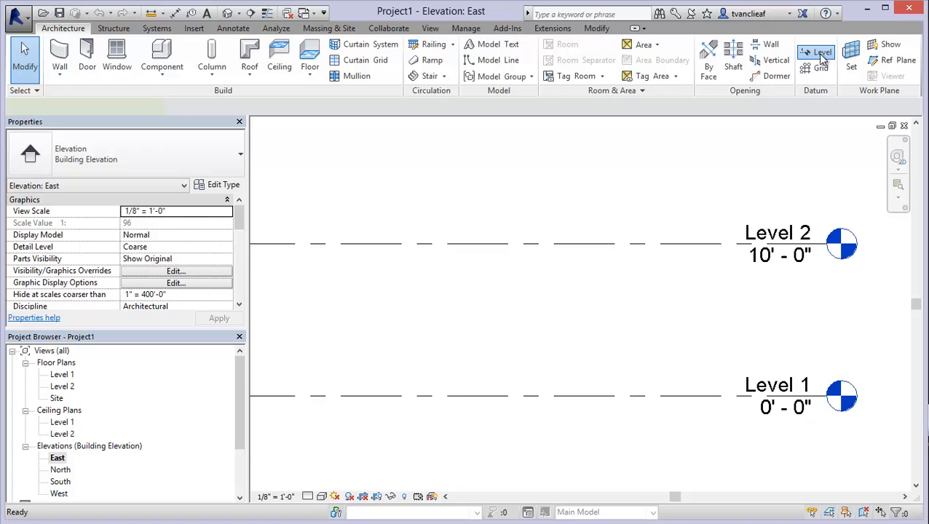
pyautogui.click(824, 55)
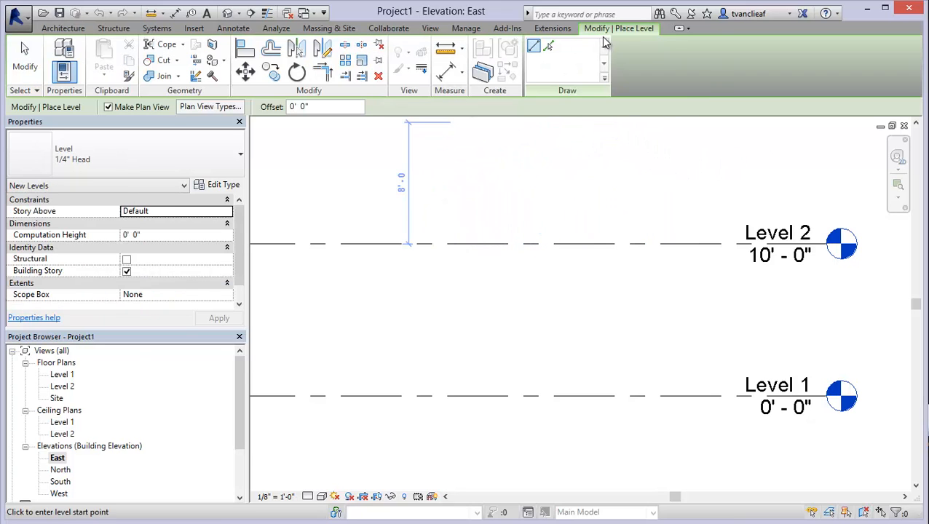
pyautogui.moveTo(629, 36)
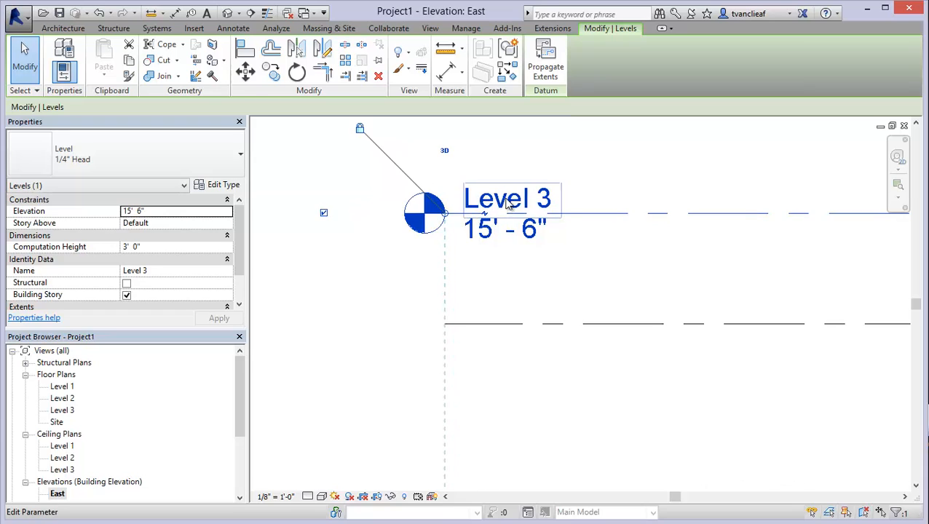
# Rename Level 3 to 'Top Plate' and accept renaming its matching plan views.
pyautogui.click(510, 201)
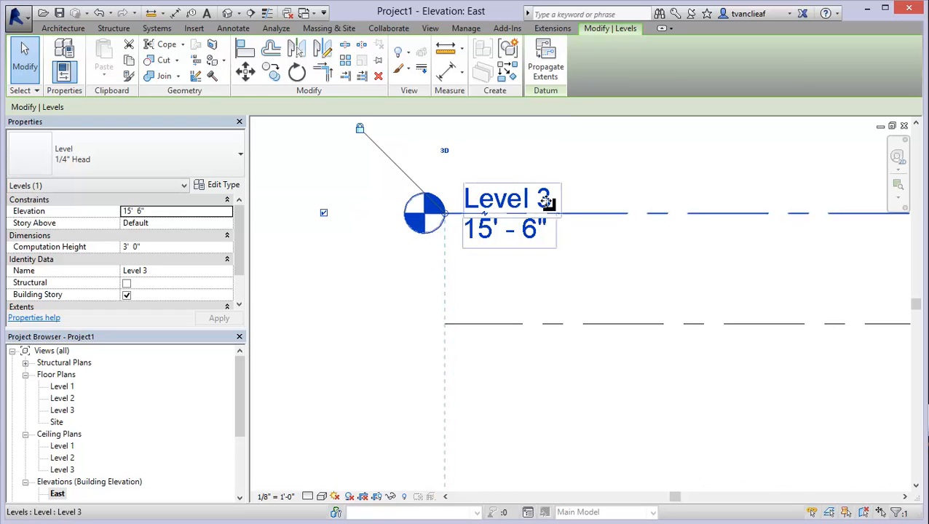
pyautogui.doubleClick(512, 198)
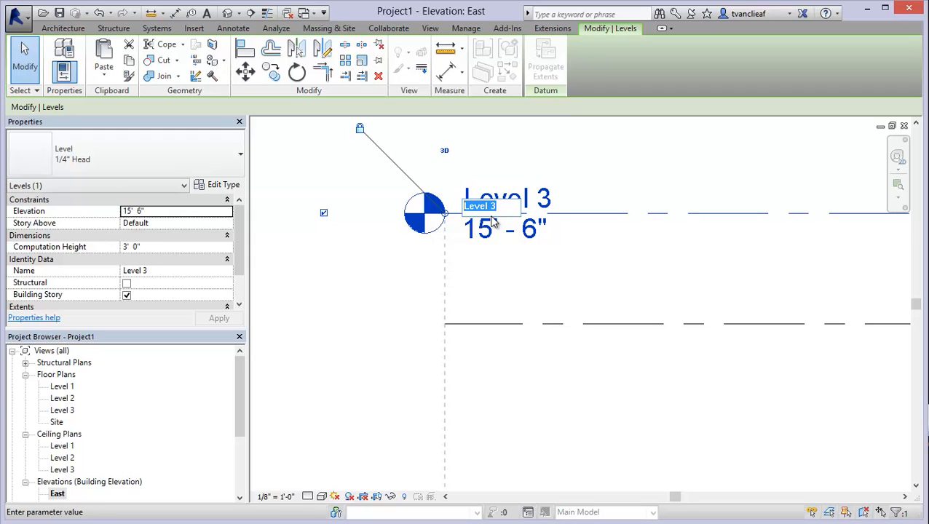
pyautogui.write('T')
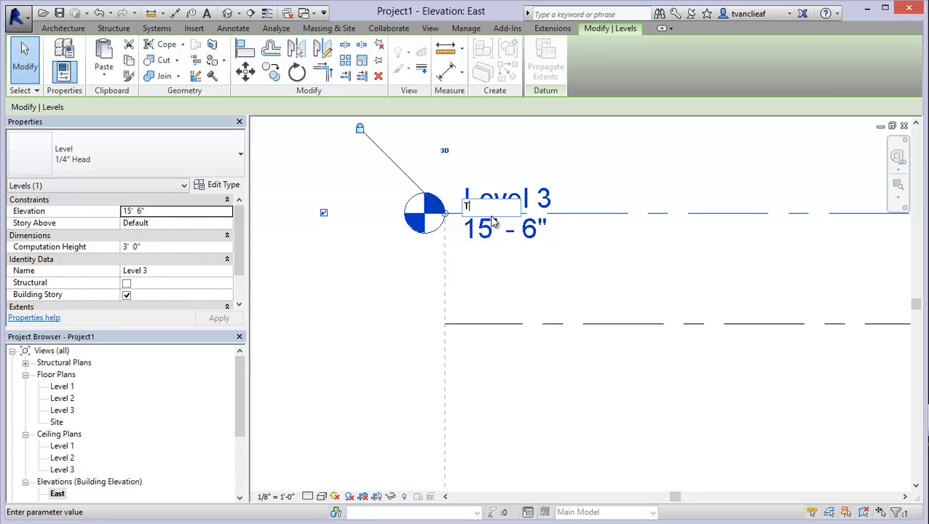
pyautogui.write('op')
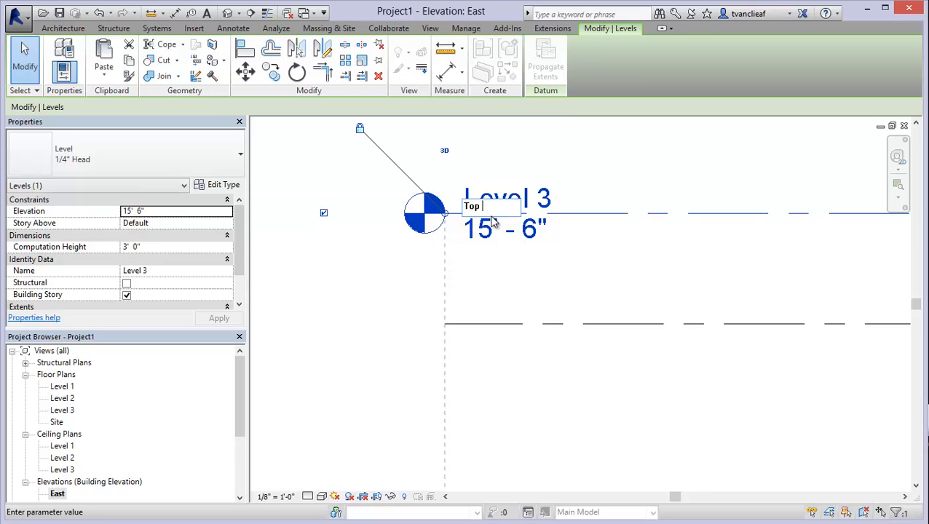
pyautogui.write('Plate')
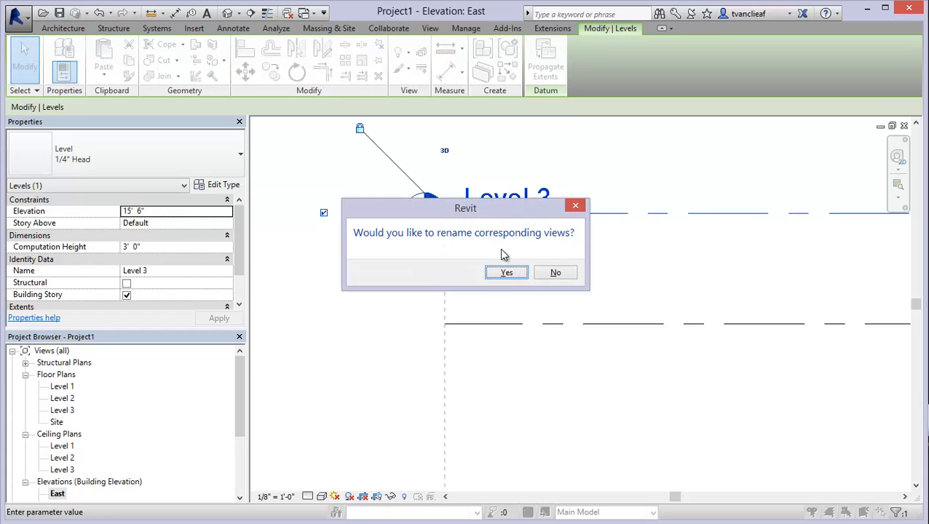
pyautogui.moveTo(384, 248)
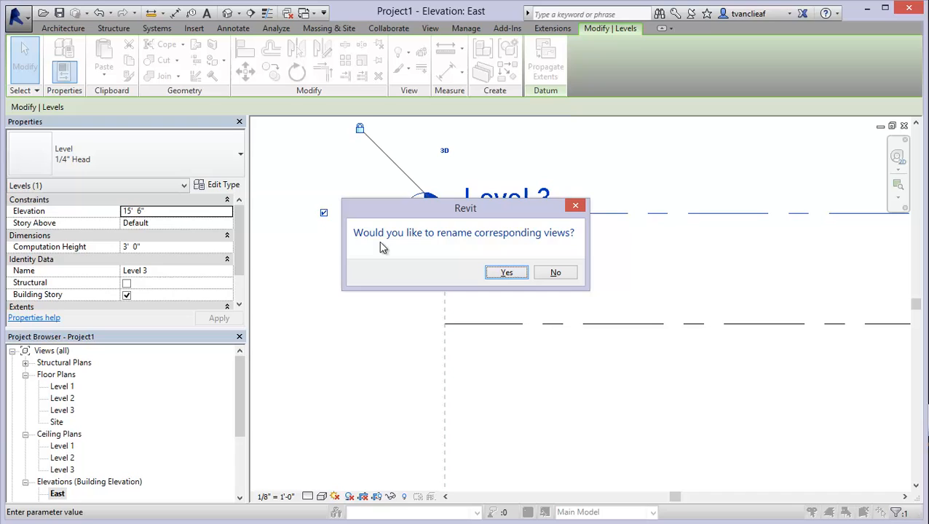
pyautogui.moveTo(535, 242)
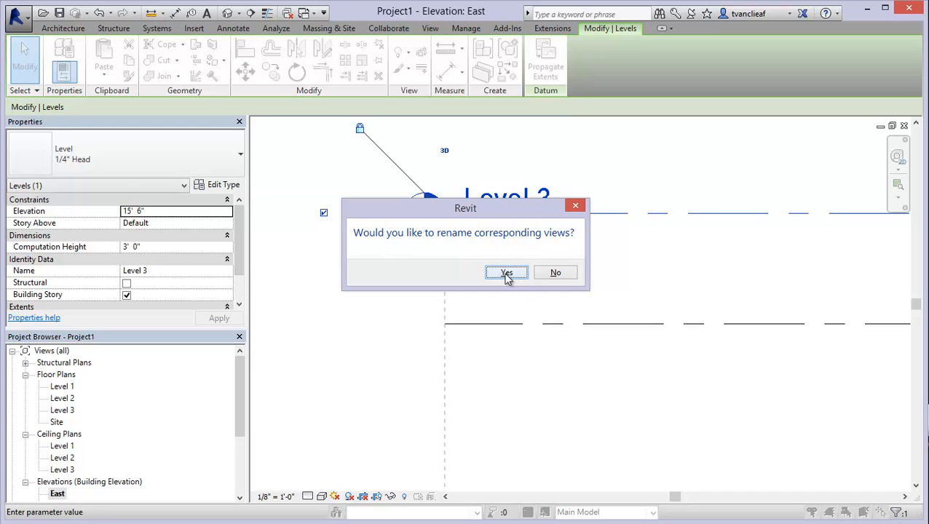
pyautogui.click(507, 272)
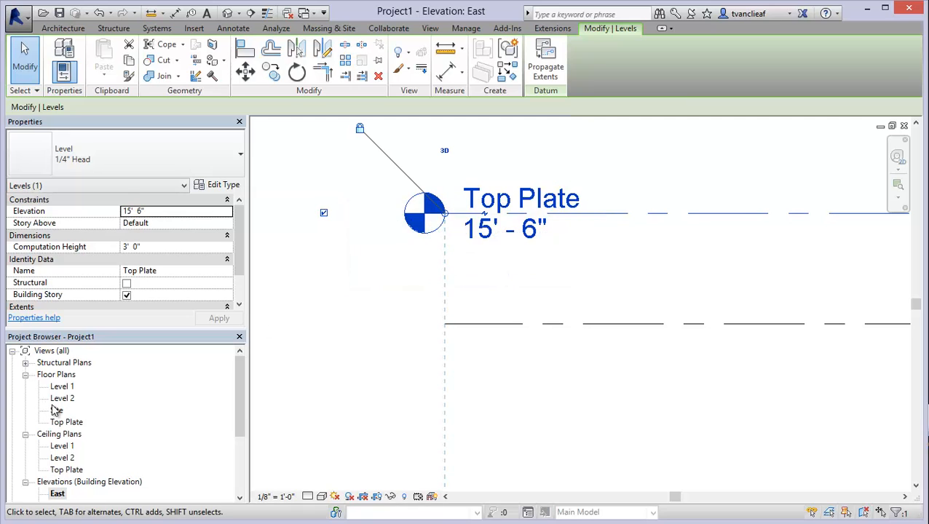
# Select the Top Plate level head to edit its 15' - 6" elevation.
pyautogui.doubleClick(66, 422)
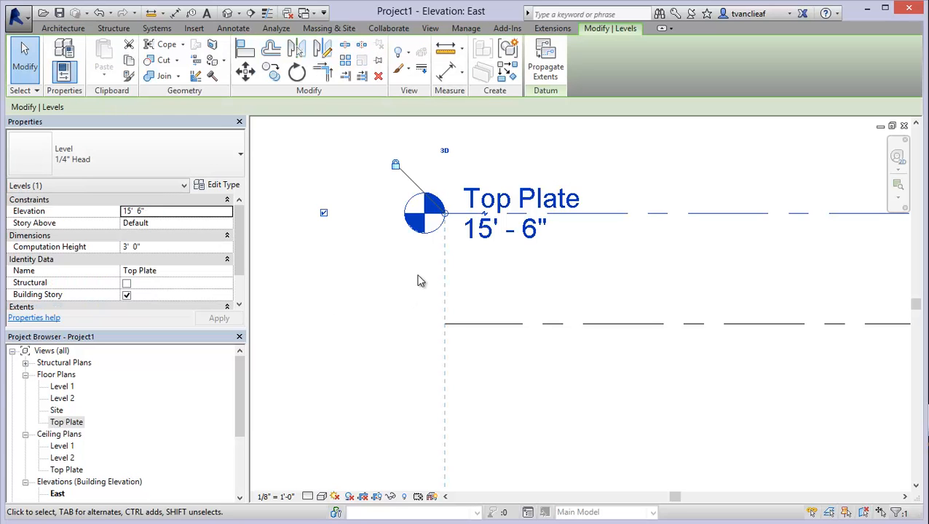
pyautogui.click(626, 213)
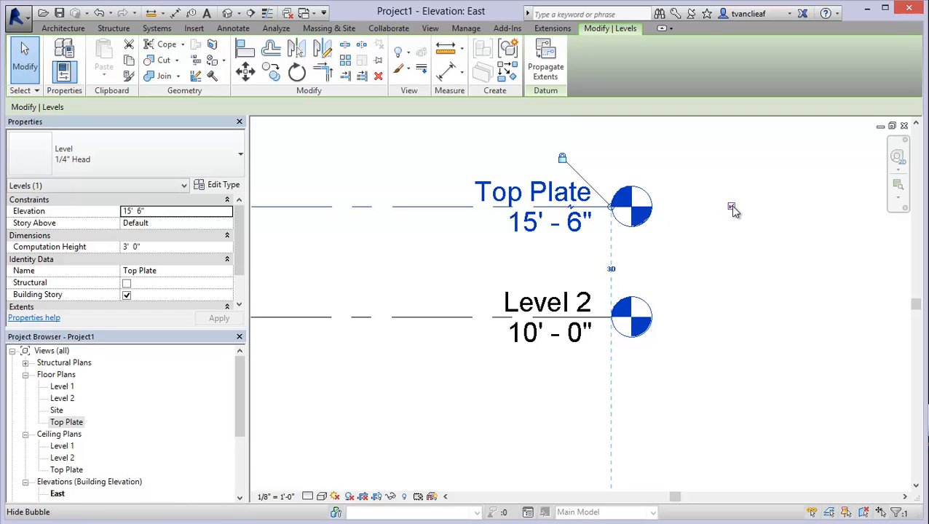
pyautogui.moveTo(732, 209)
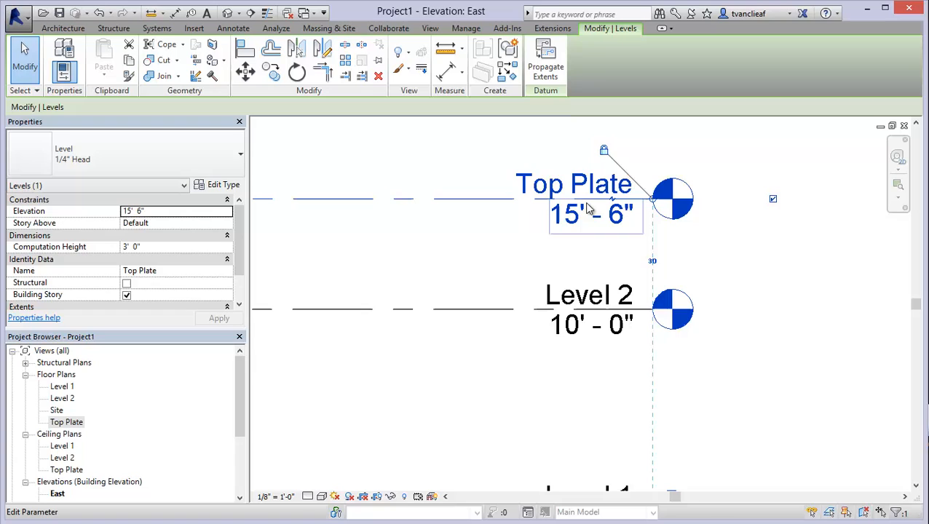
pyautogui.moveTo(592, 233)
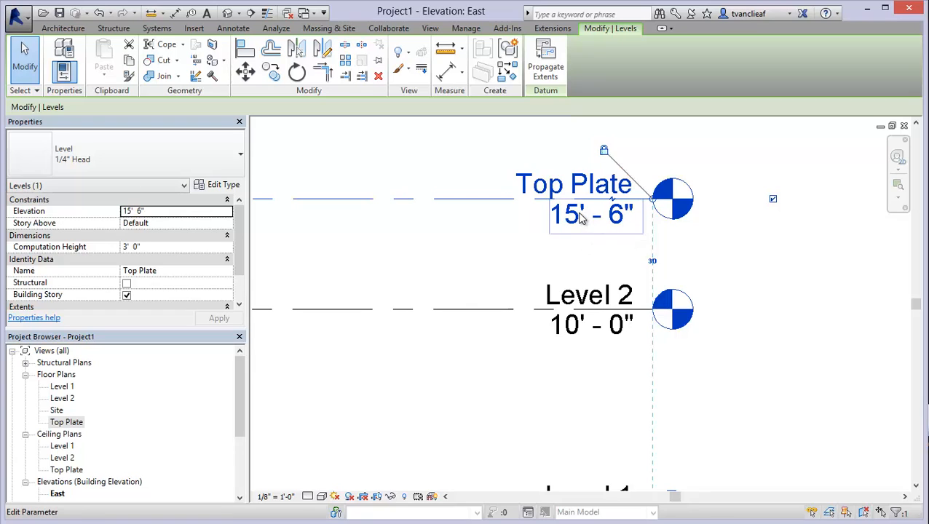
# Edit the Top Plate offset to 9' 6" so it sits at 19' - 6".
pyautogui.doubleClick(590, 213)
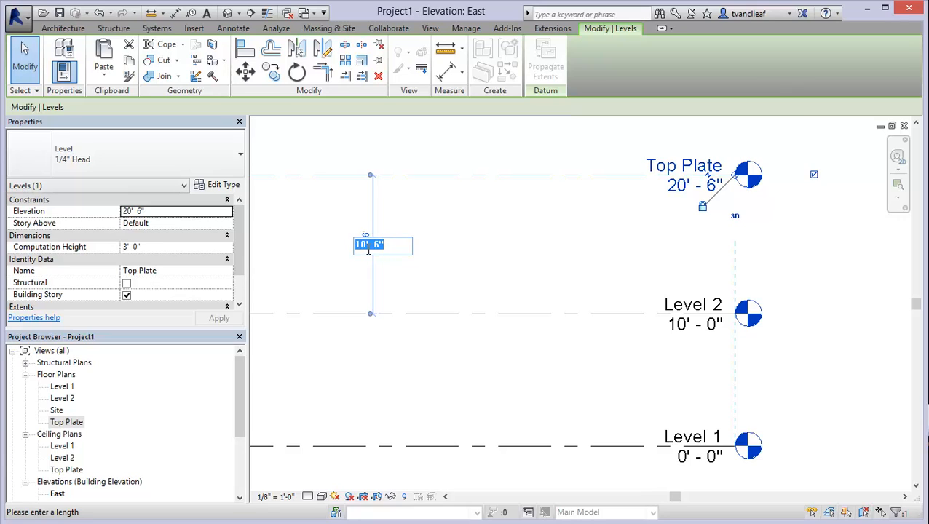
pyautogui.write('9')
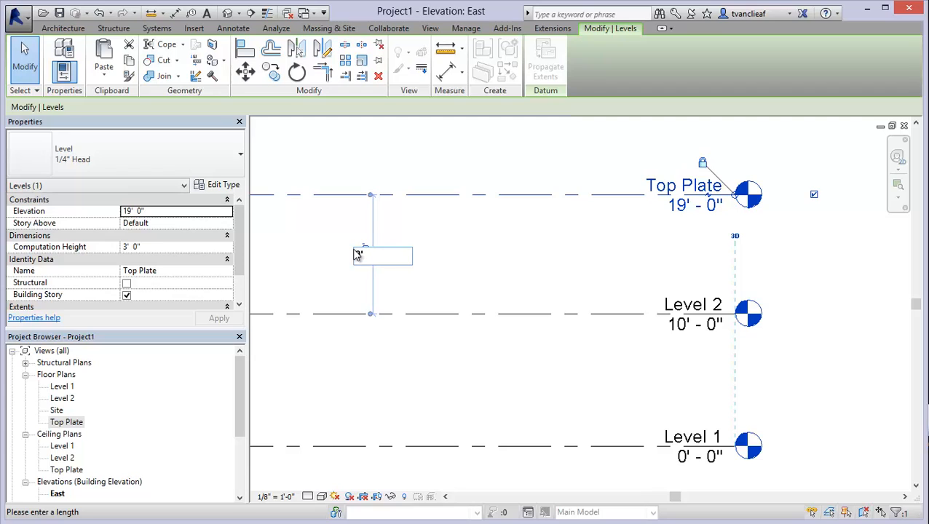
pyautogui.write('6')
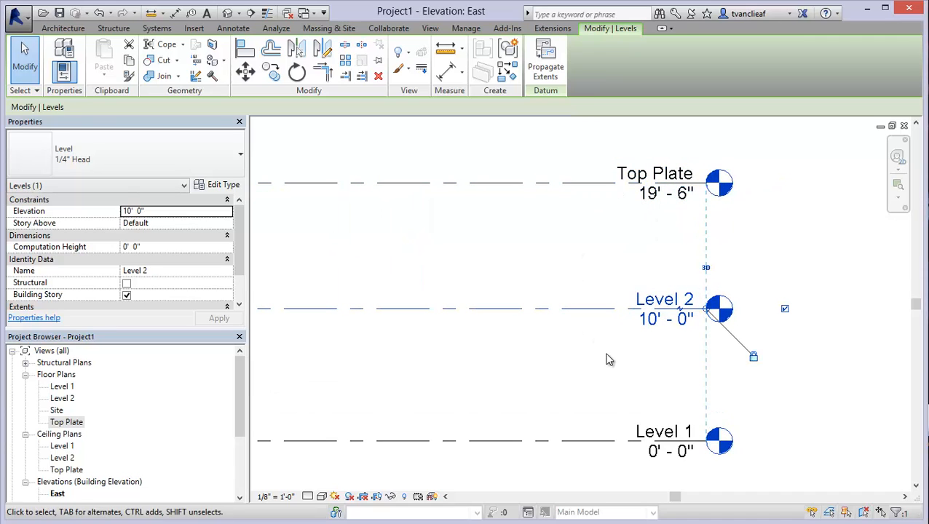
pyautogui.moveTo(590, 194)
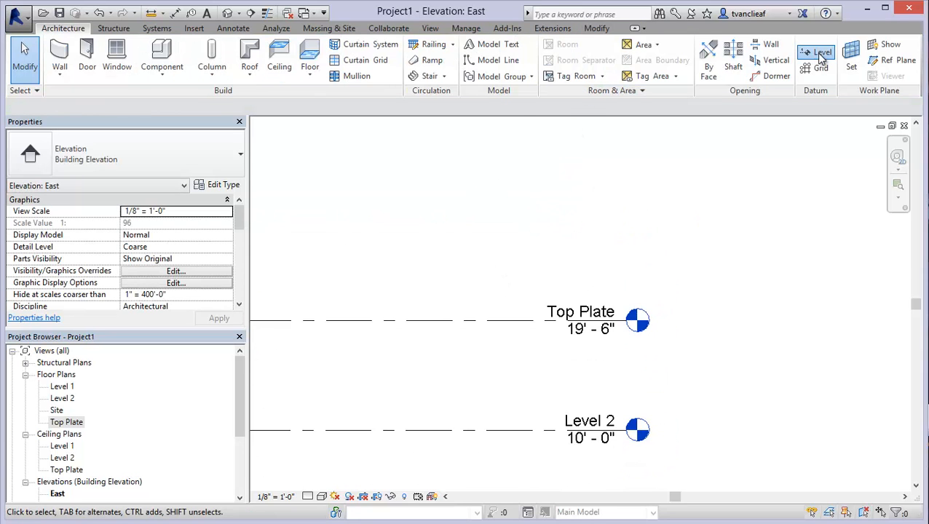
# Add Level 4 and Level 5 by Pick Lines at 10' offsets, the second without a plan view.
pyautogui.click(823, 54)
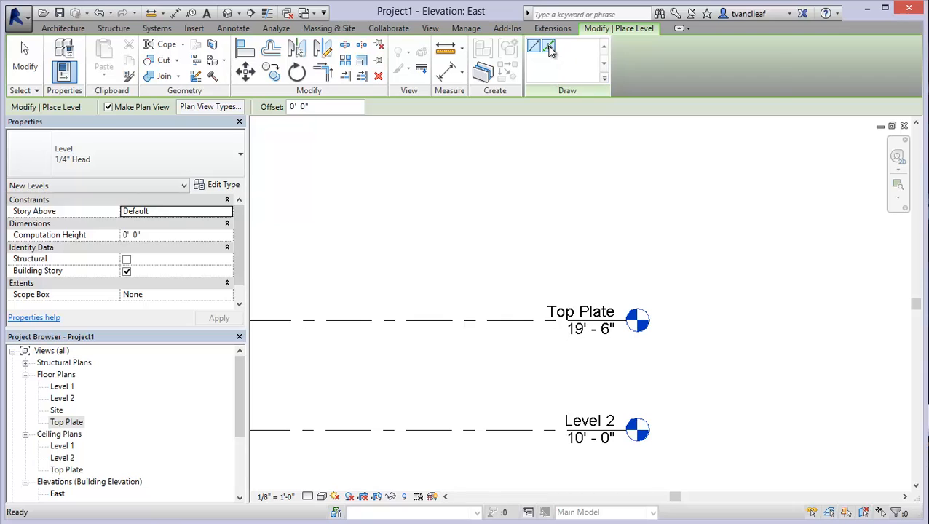
pyautogui.moveTo(549, 47)
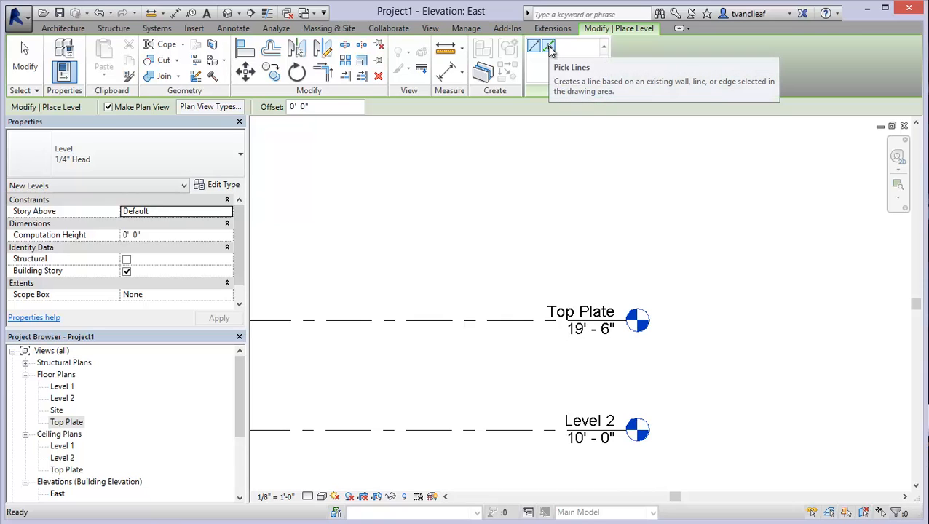
pyautogui.click(547, 46)
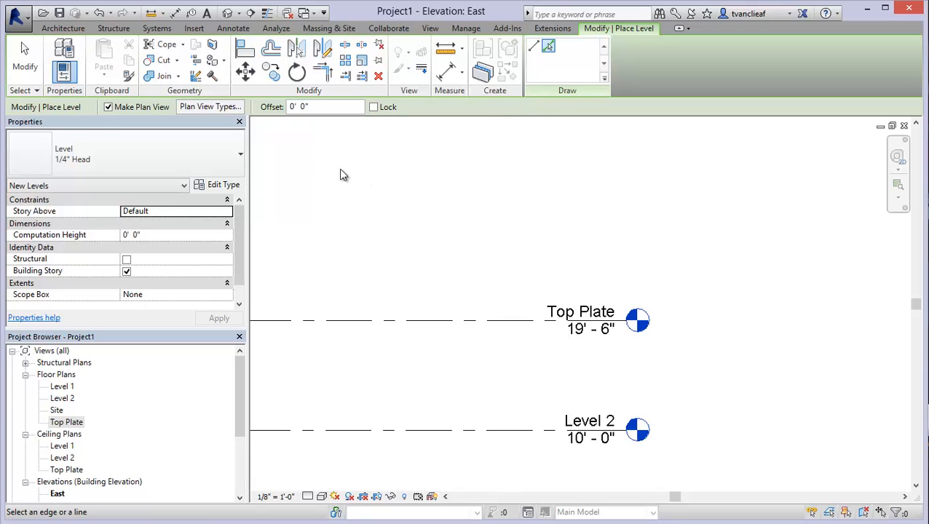
pyautogui.moveTo(466, 325)
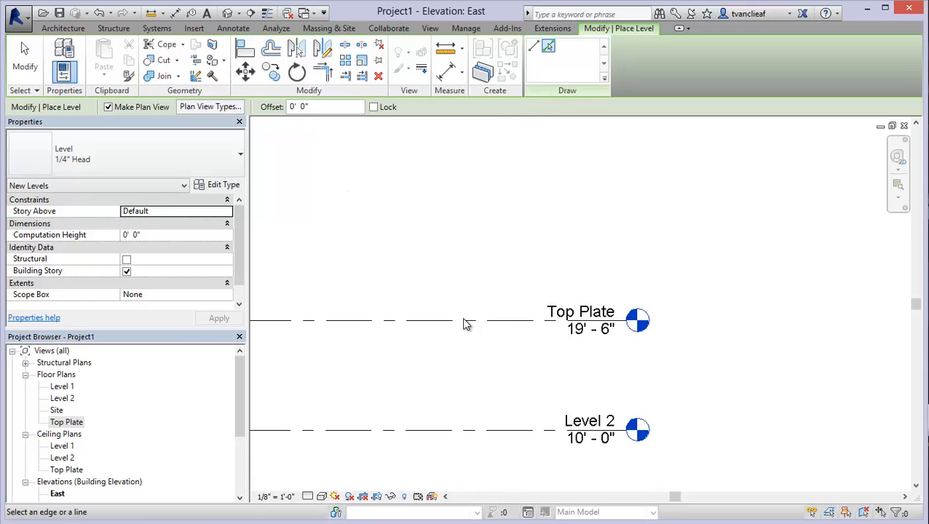
pyautogui.click(324, 106)
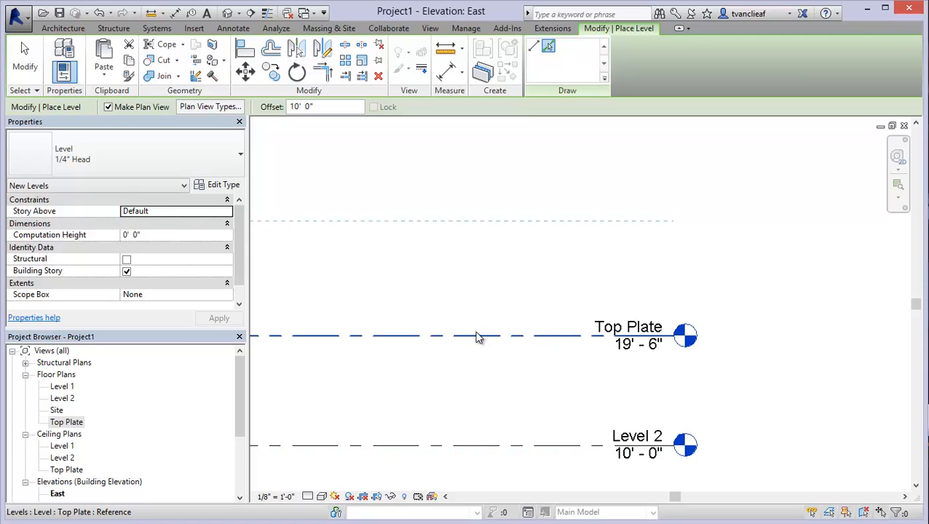
pyautogui.moveTo(484, 337)
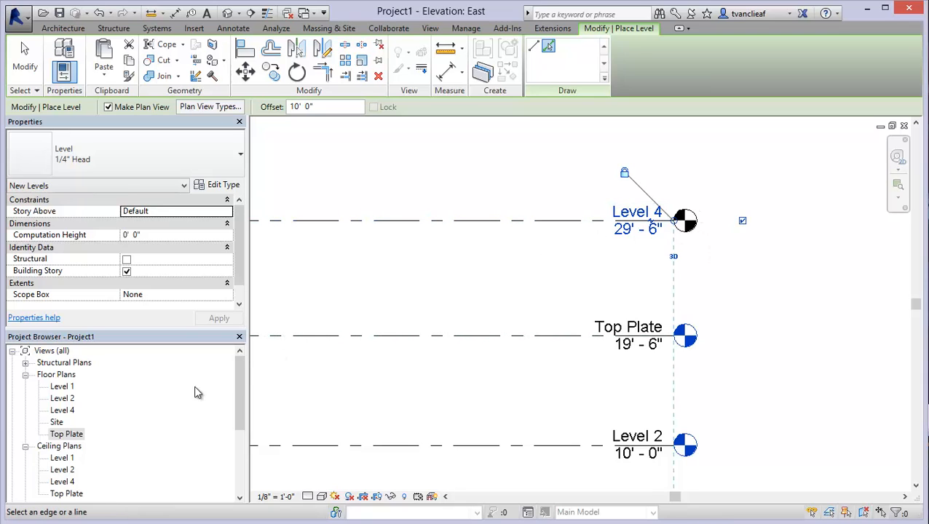
pyautogui.moveTo(387, 303)
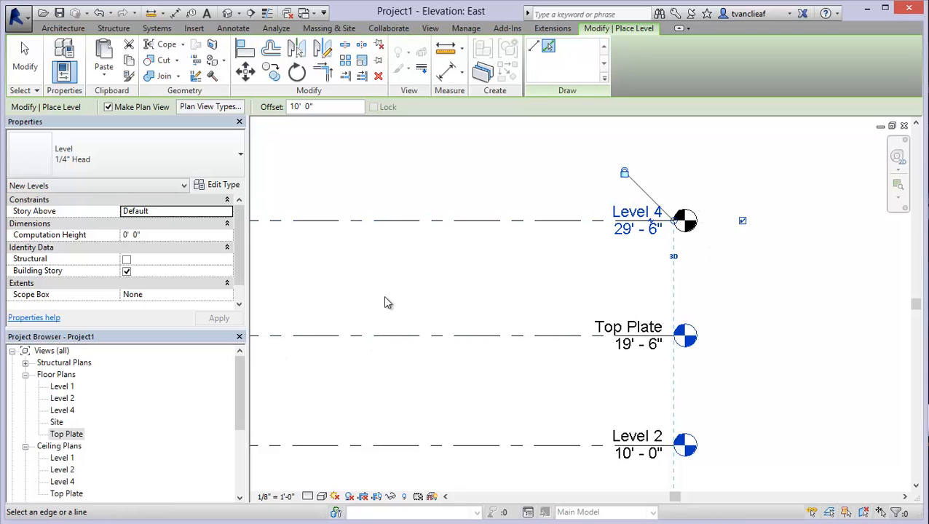
pyautogui.moveTo(542, 273)
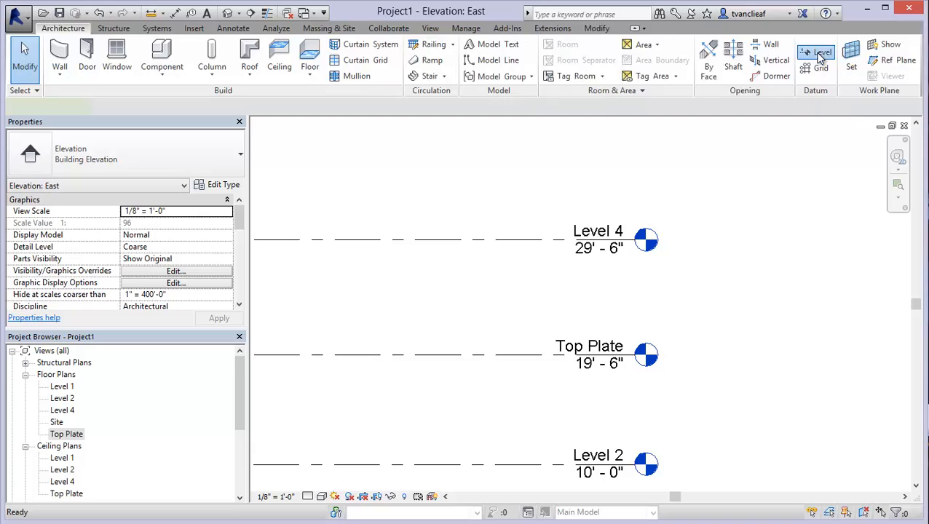
pyautogui.click(823, 54)
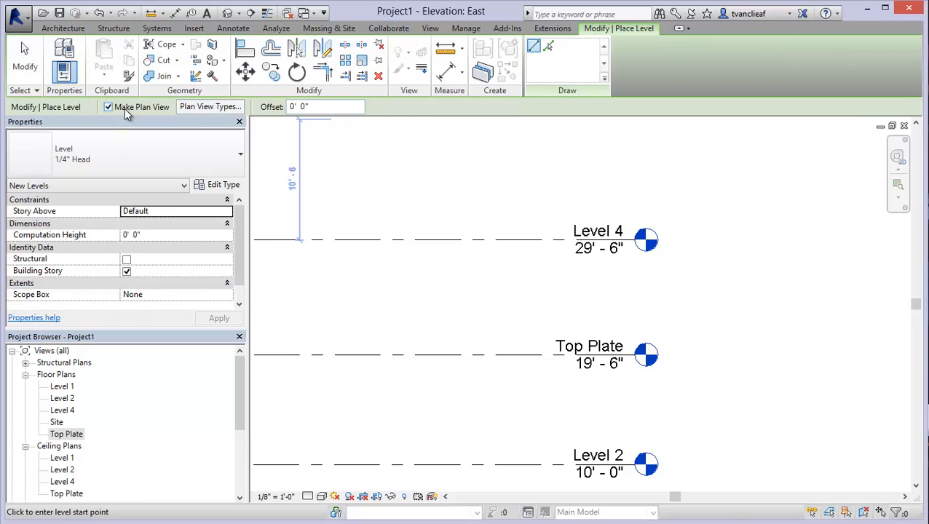
pyautogui.click(107, 107)
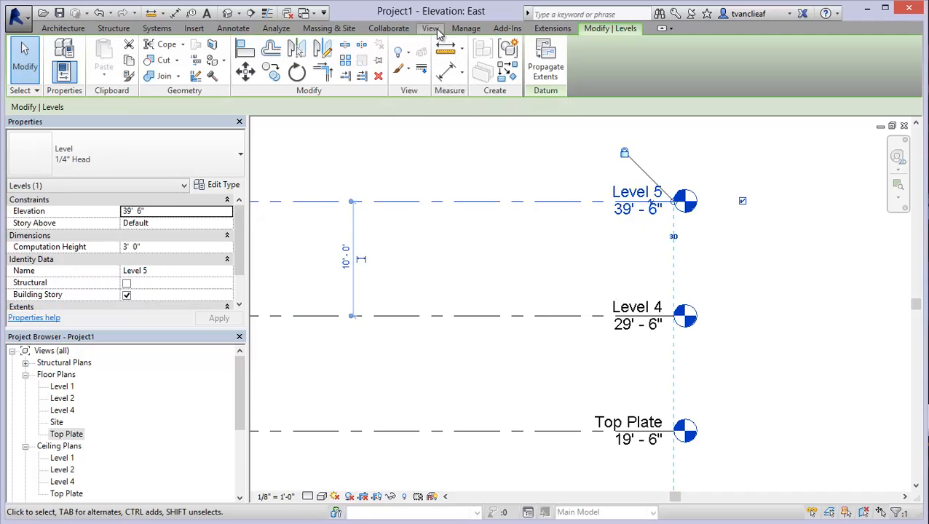
# Create a floor plan view for Level 5, view it, then return to the East elevation.
pyautogui.click(430, 28)
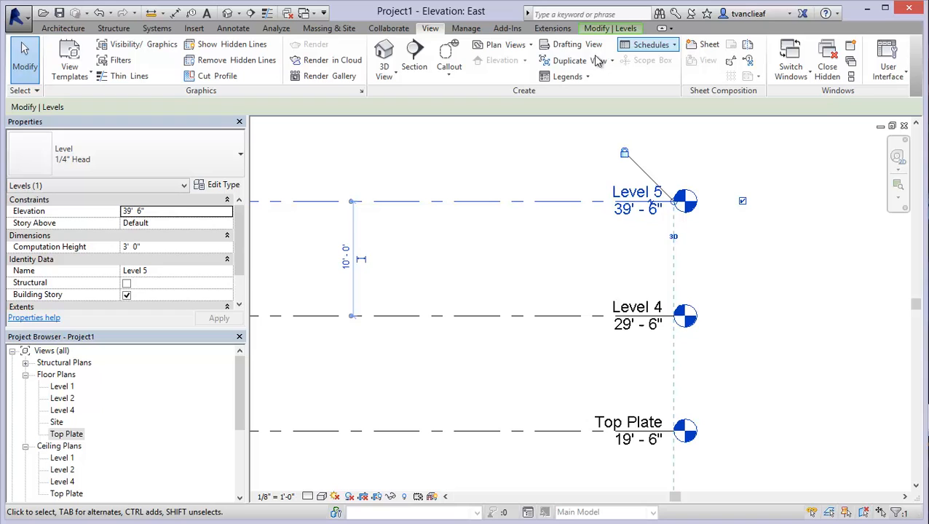
pyautogui.click(503, 45)
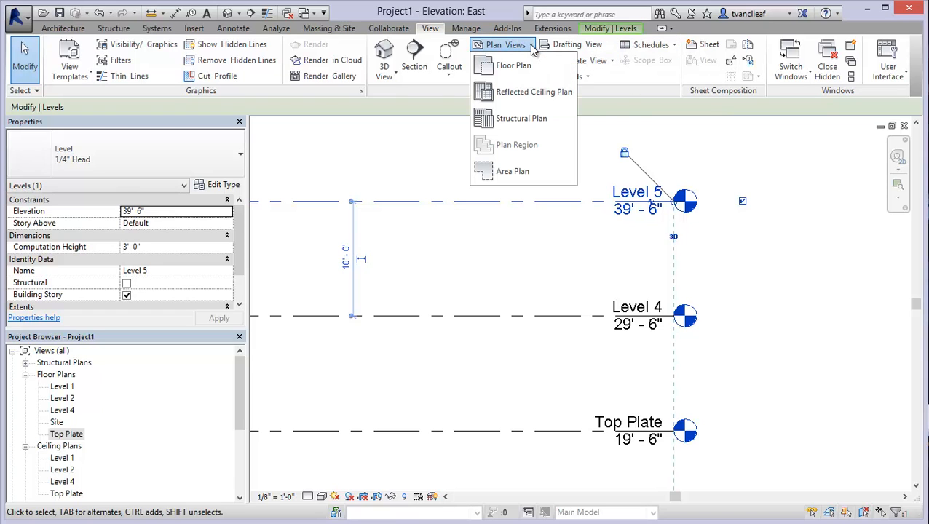
pyautogui.click(514, 65)
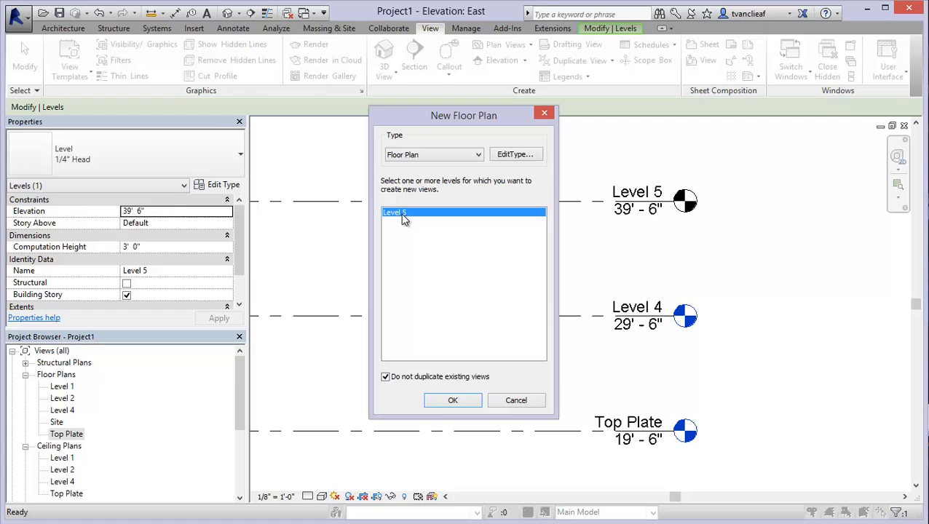
pyautogui.click(452, 401)
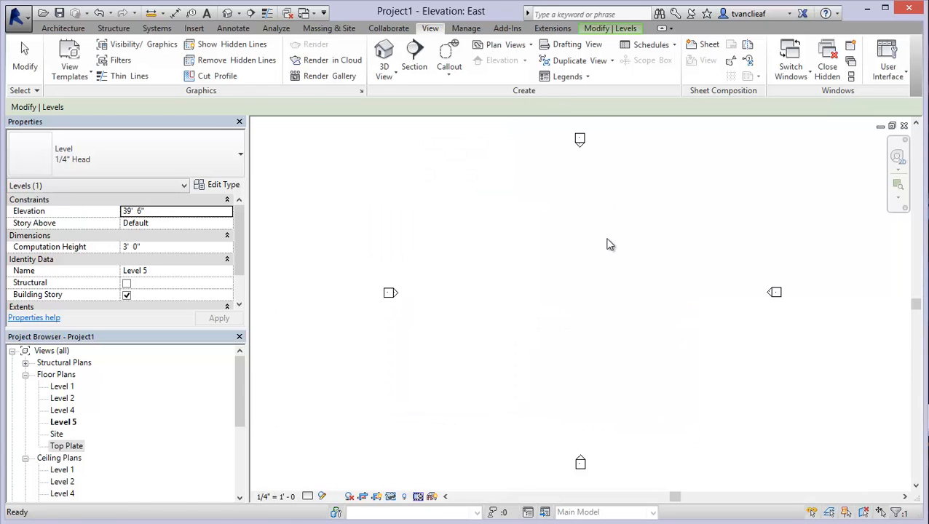
pyautogui.doubleClick(62, 422)
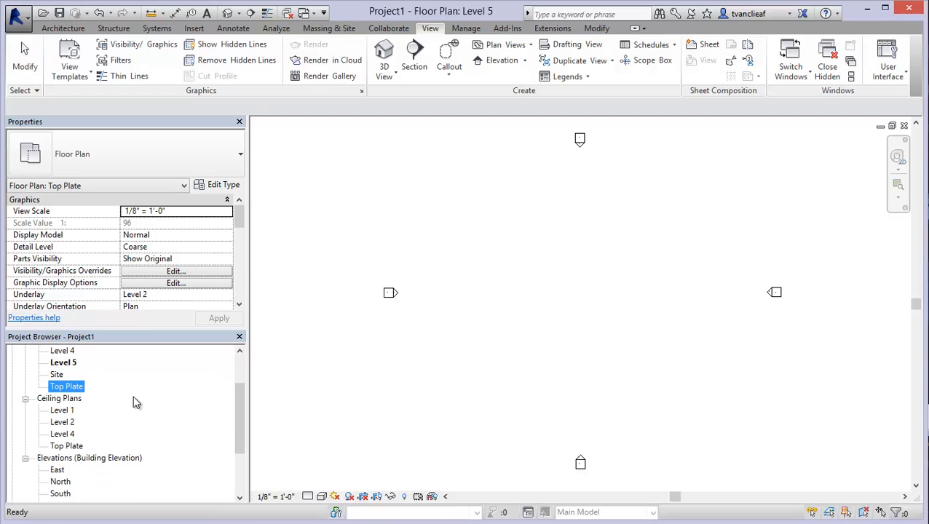
pyautogui.doubleClick(57, 445)
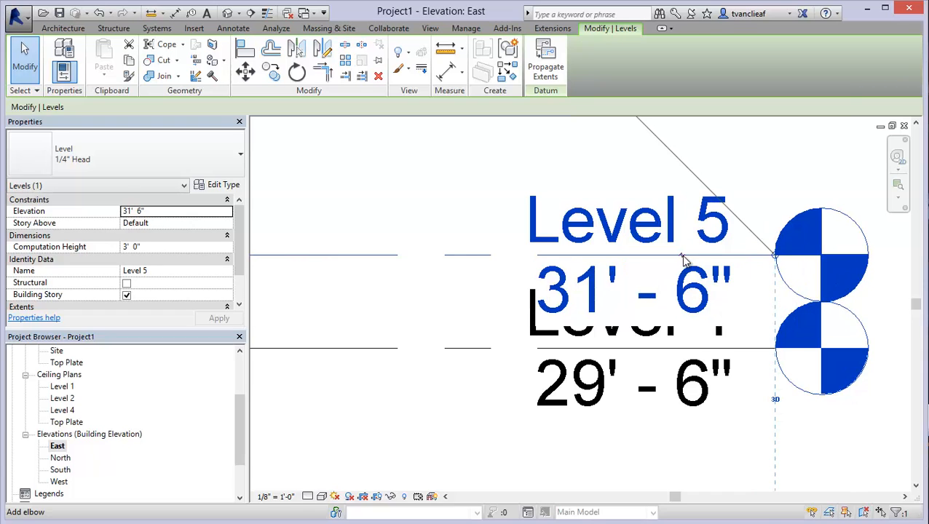
pyautogui.moveTo(683, 260)
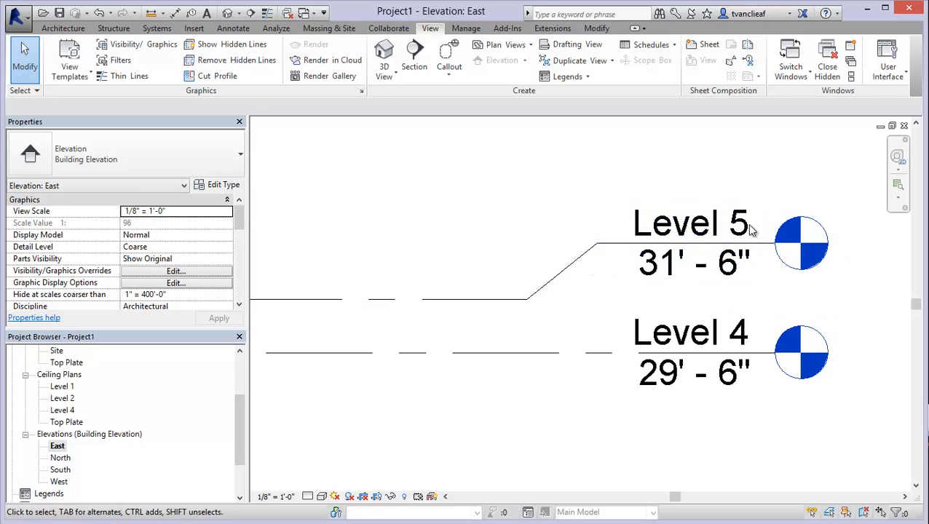
pyautogui.moveTo(611, 293)
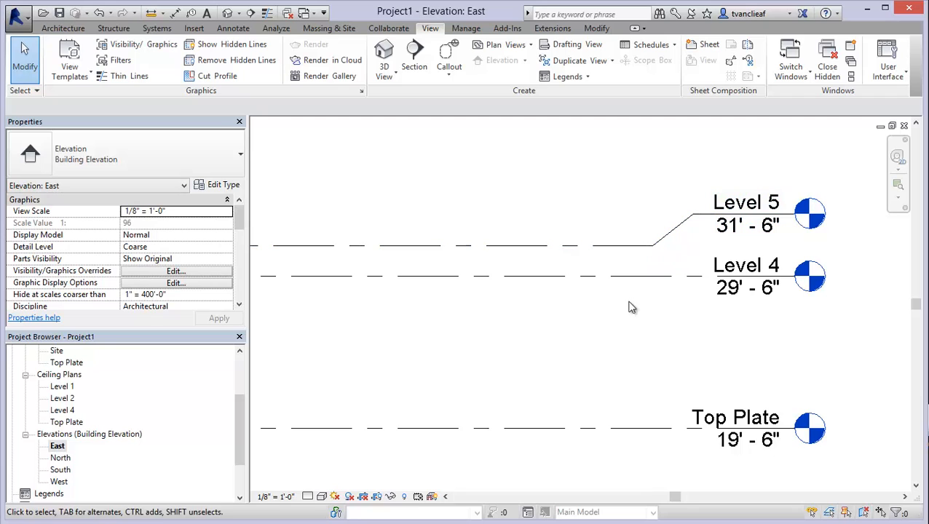
pyautogui.moveTo(809, 279)
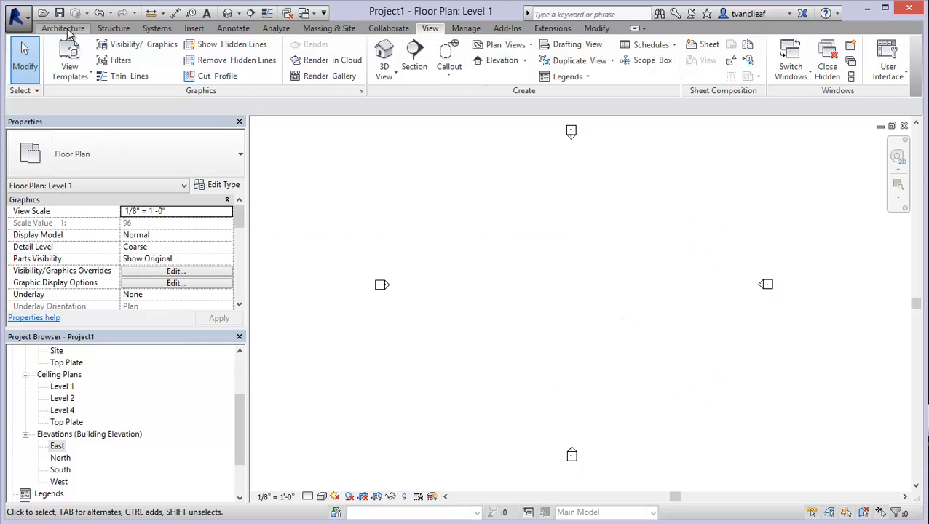
# Draw vertical grid line 1 across the Level 1 floor plan.
pyautogui.click(63, 27)
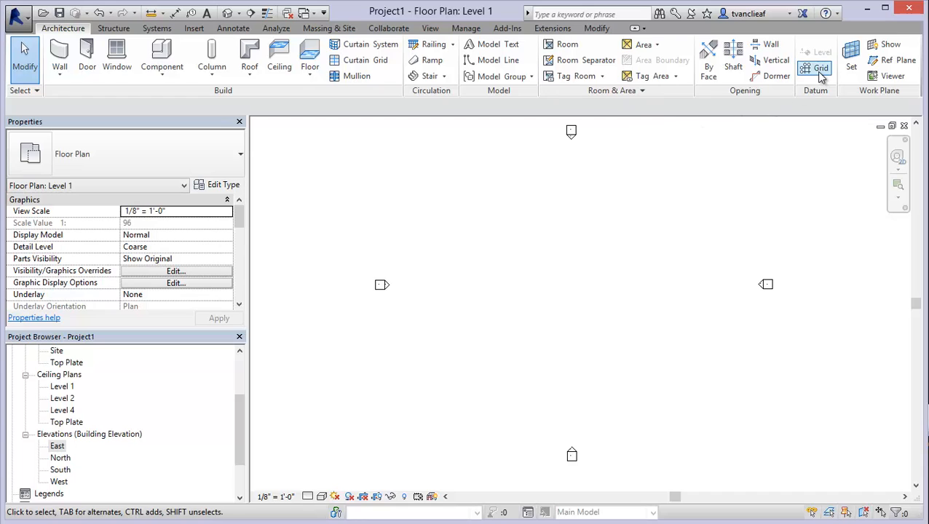
pyautogui.click(820, 67)
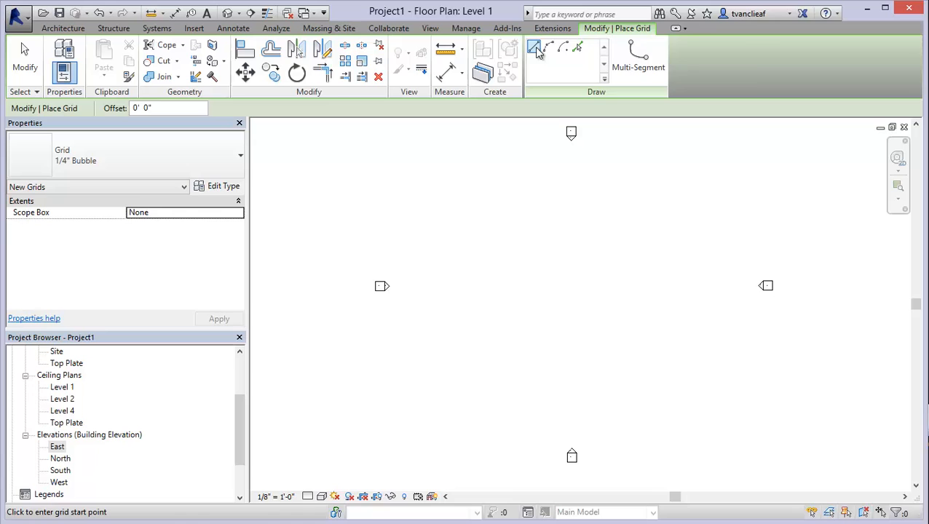
pyautogui.moveTo(563, 47)
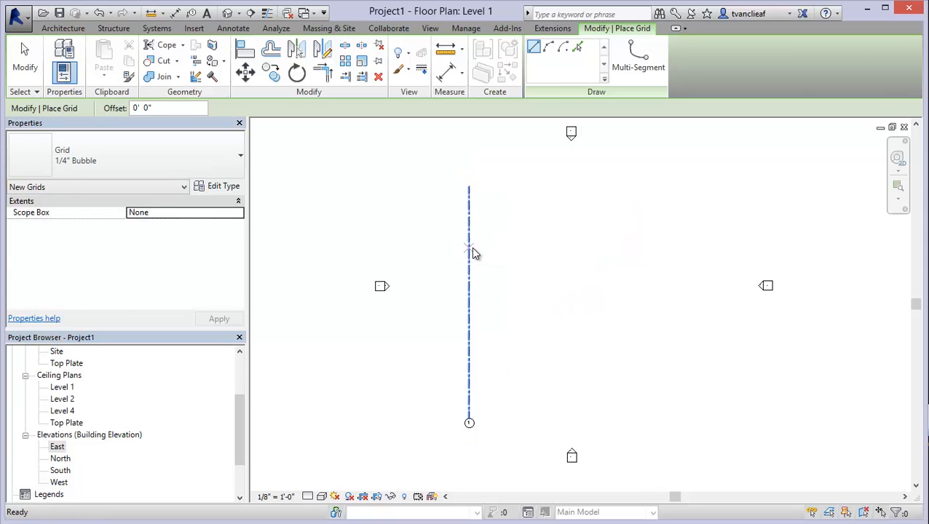
pyautogui.click(469, 247)
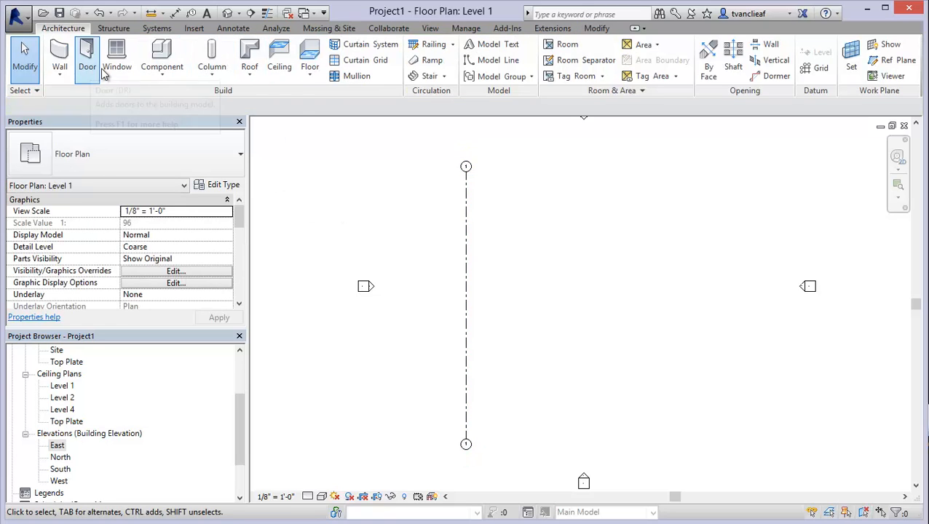
pyautogui.moveTo(486, 263)
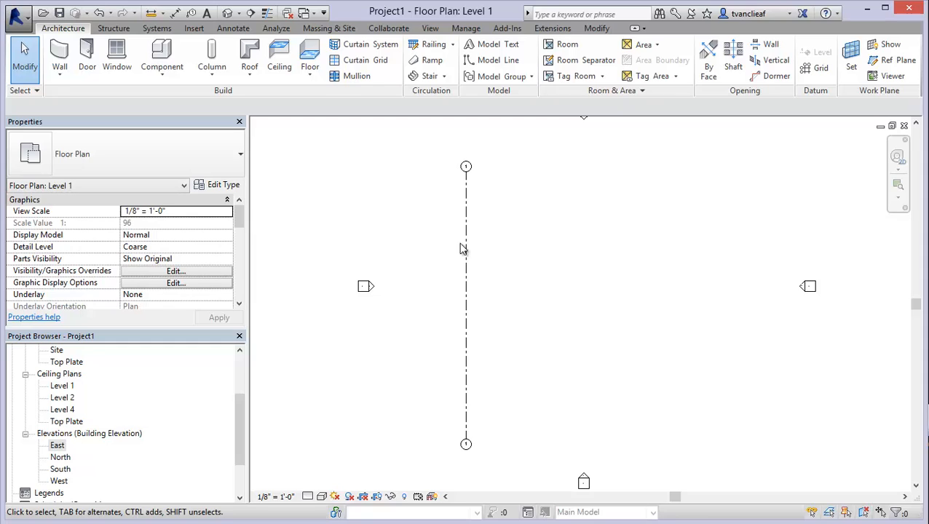
pyautogui.moveTo(197, 96)
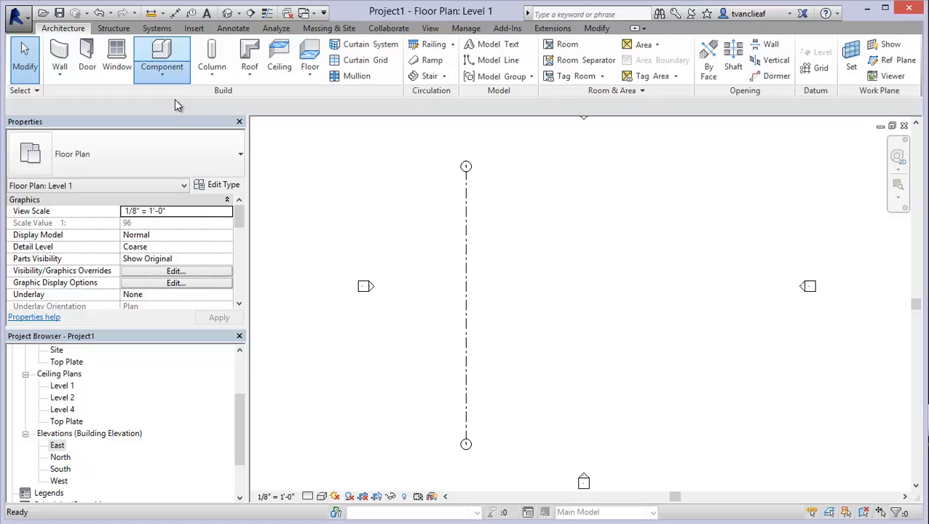
# Choose Structural Column to place W10X49 columns along grid line 1.
pyautogui.click(162, 55)
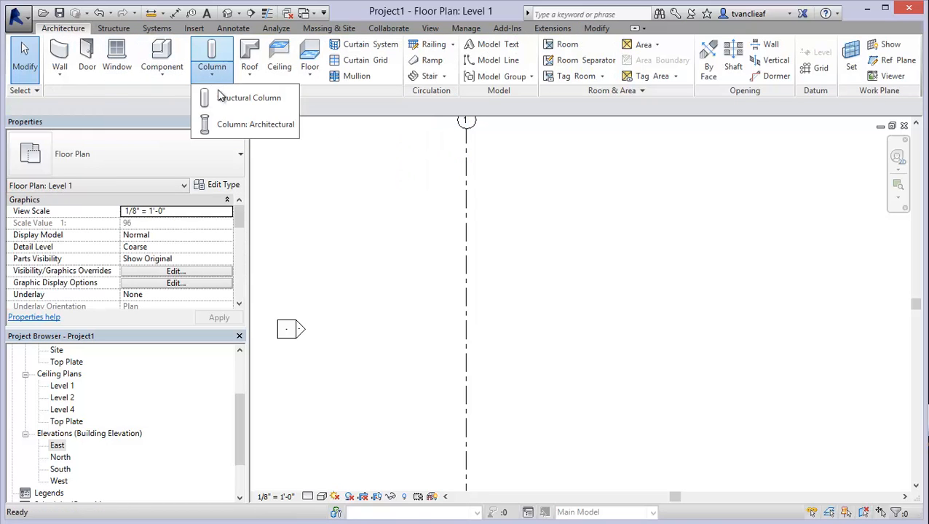
pyautogui.click(255, 97)
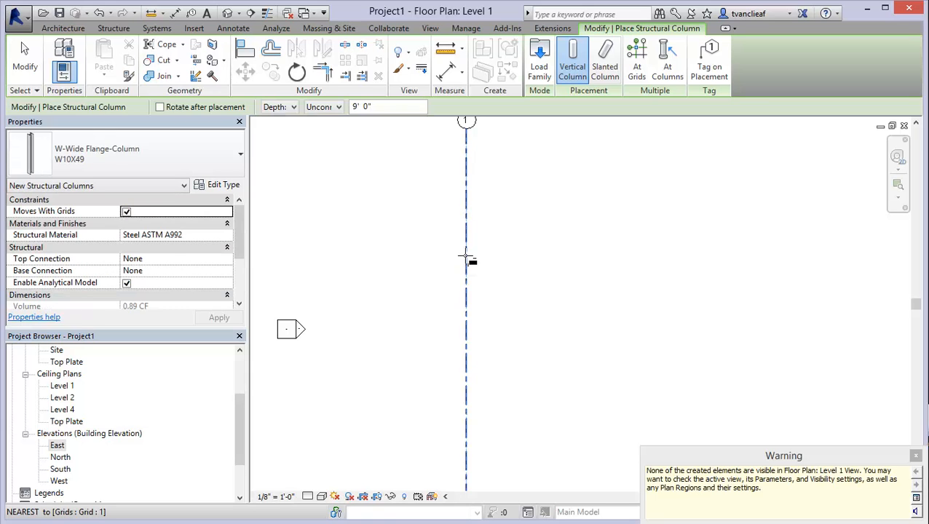
pyautogui.moveTo(468, 297)
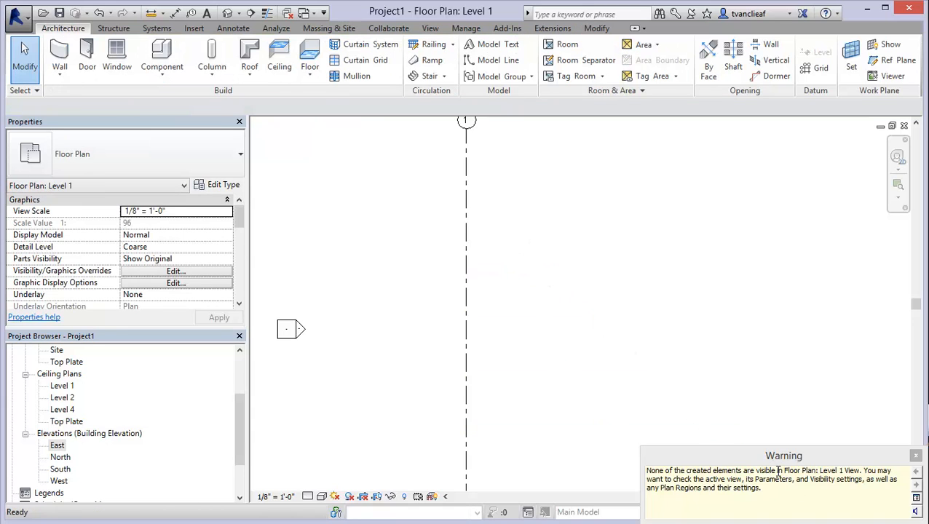
pyautogui.moveTo(228, 13)
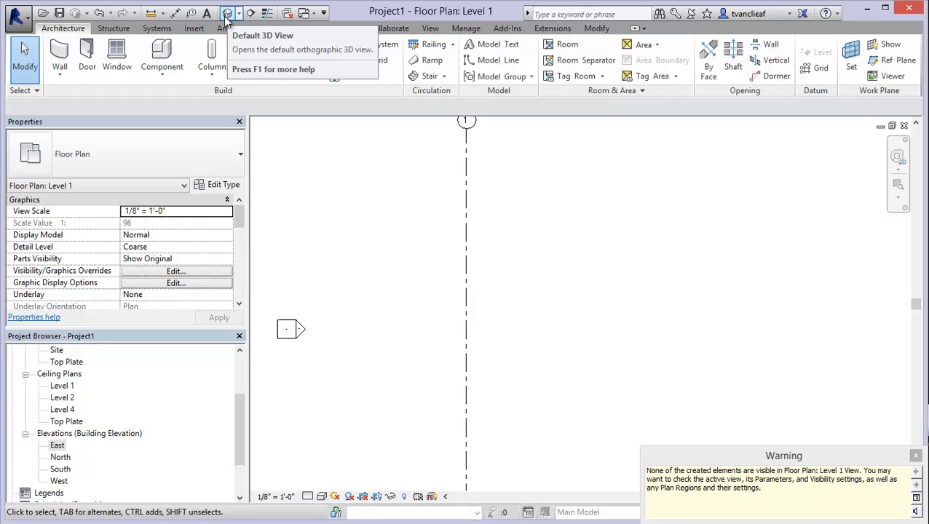
# In the Default 3D view, select the three W10X49 structural columns.
pyautogui.click(229, 13)
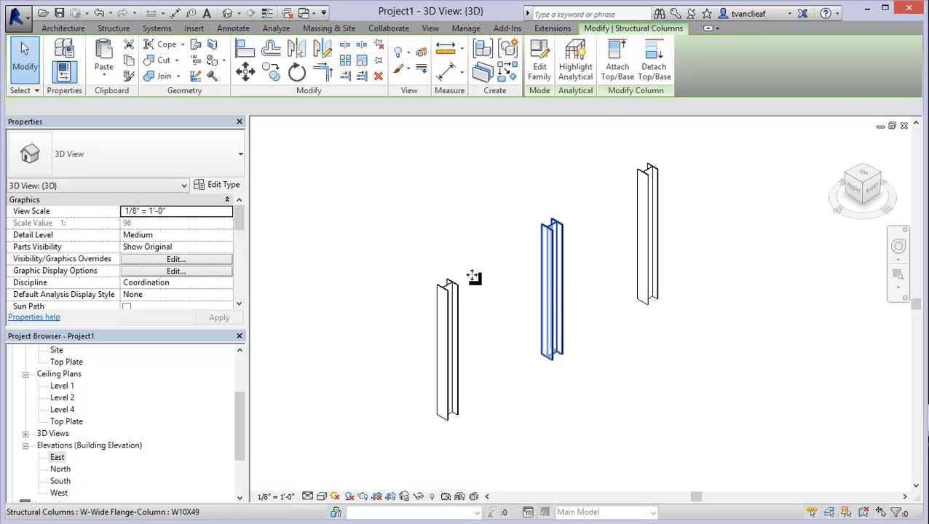
pyautogui.click(551, 292)
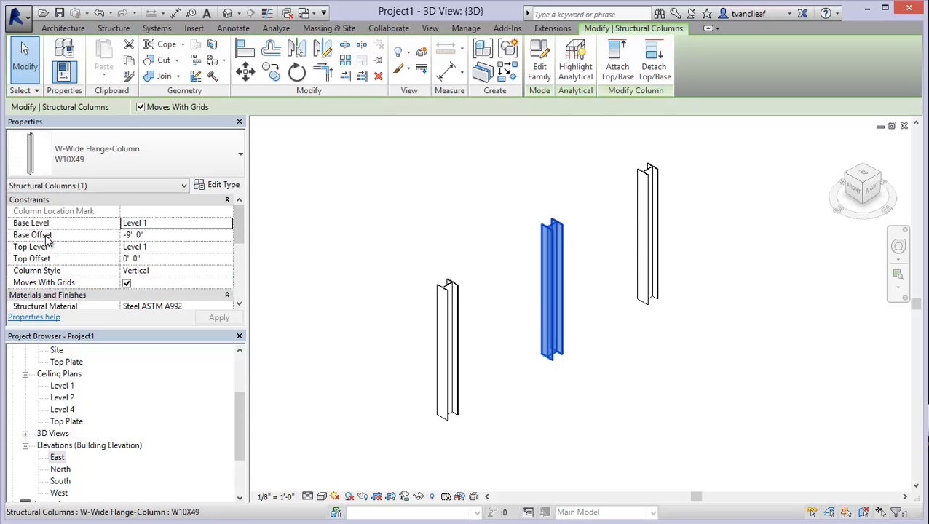
pyautogui.click(174, 223)
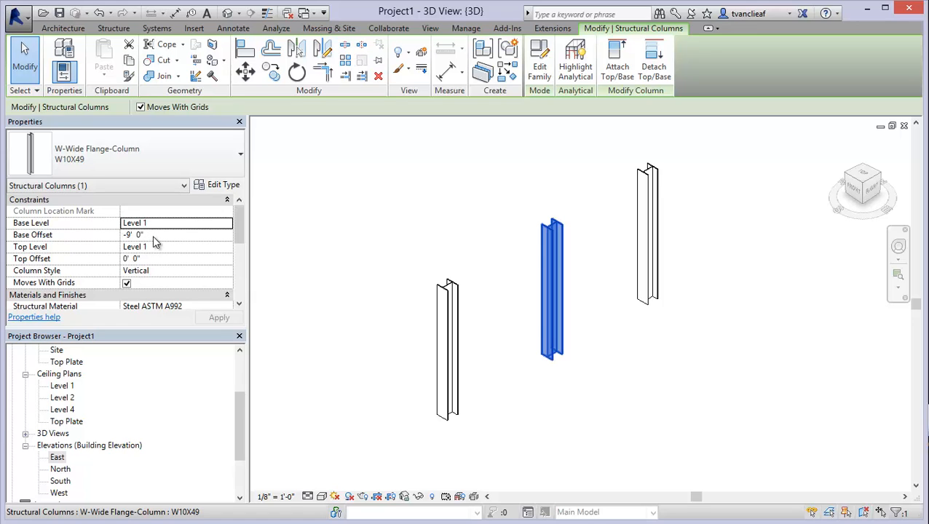
pyautogui.click(135, 234)
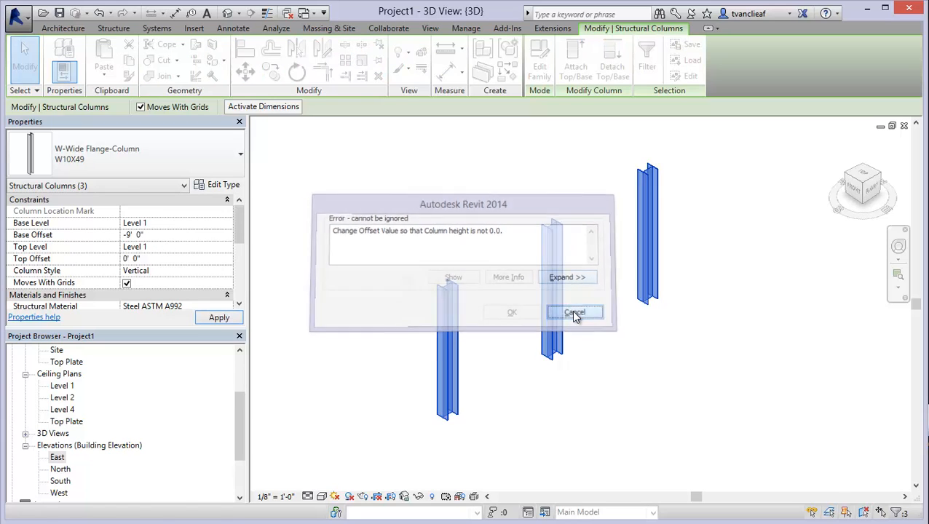
# Dismiss the zero-height error and set the columns' Top Level to Level 2.
pyautogui.click(575, 313)
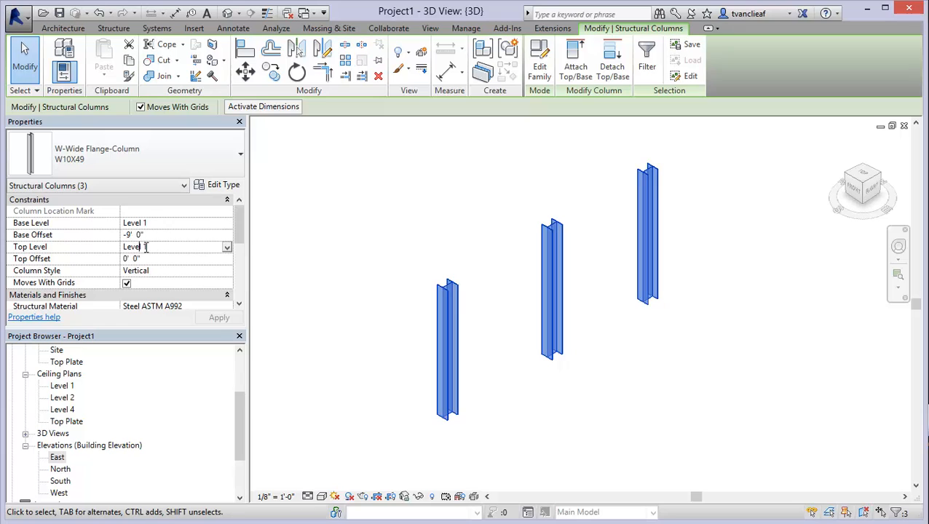
pyautogui.click(226, 247)
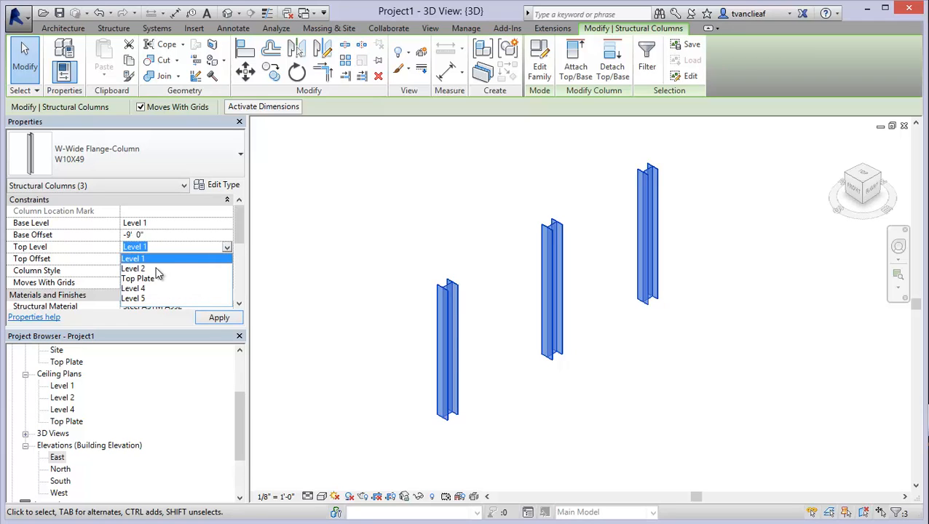
pyautogui.click(133, 269)
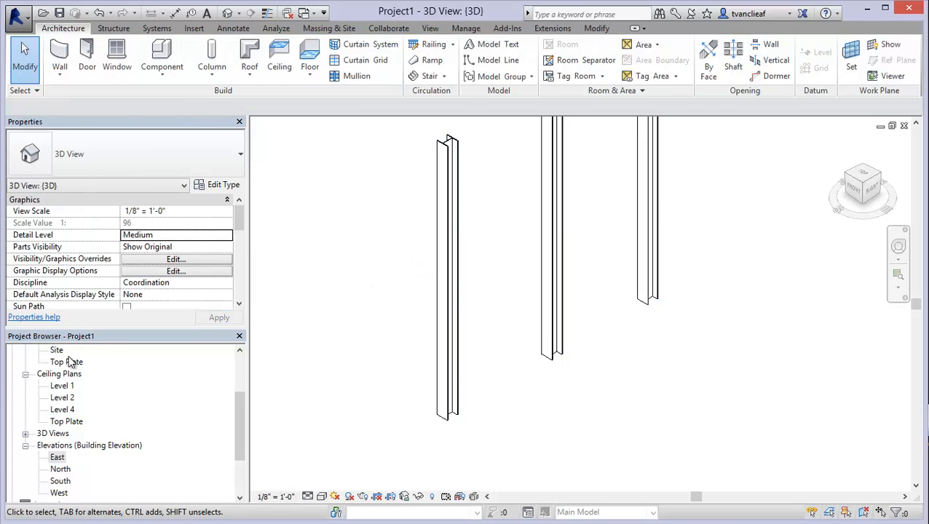
# Switch to the Level 1 floor plan and bring the columns on grid line 1 into view.
pyautogui.click(57, 493)
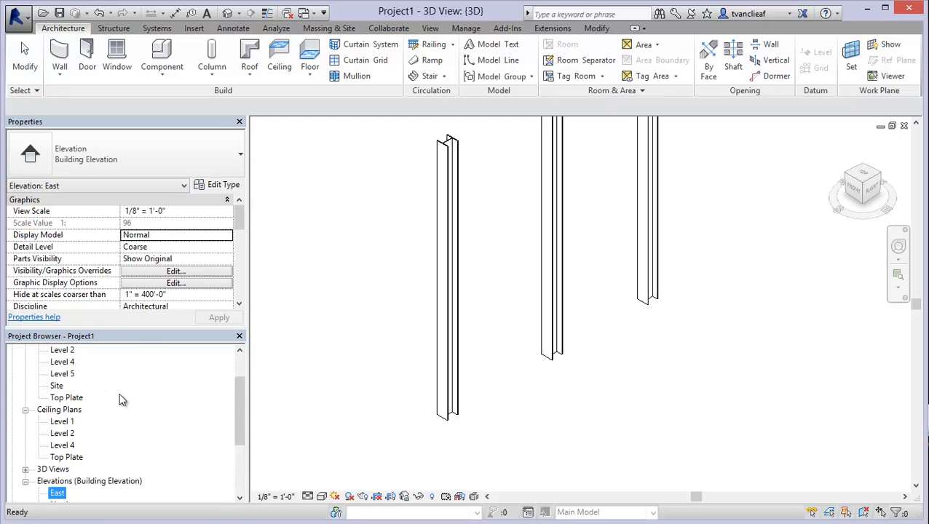
pyautogui.doubleClick(62, 385)
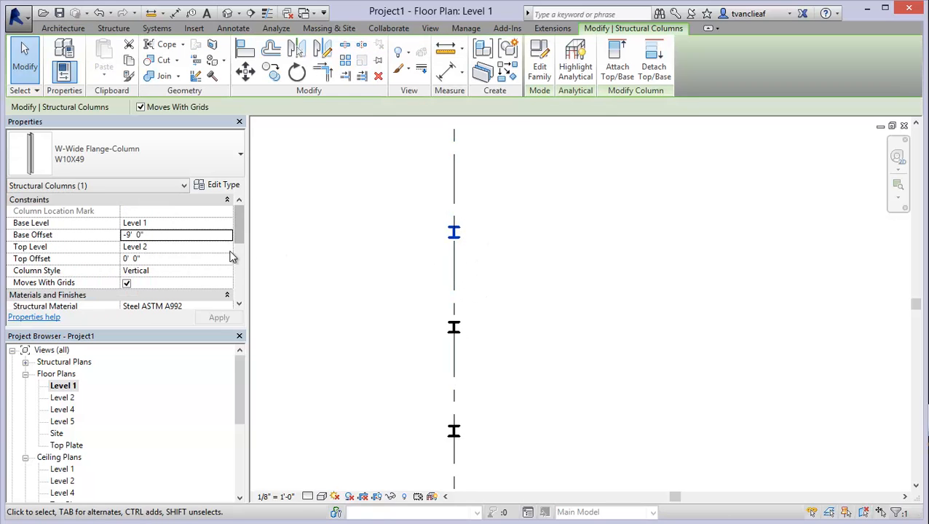
pyautogui.scroll(-3)
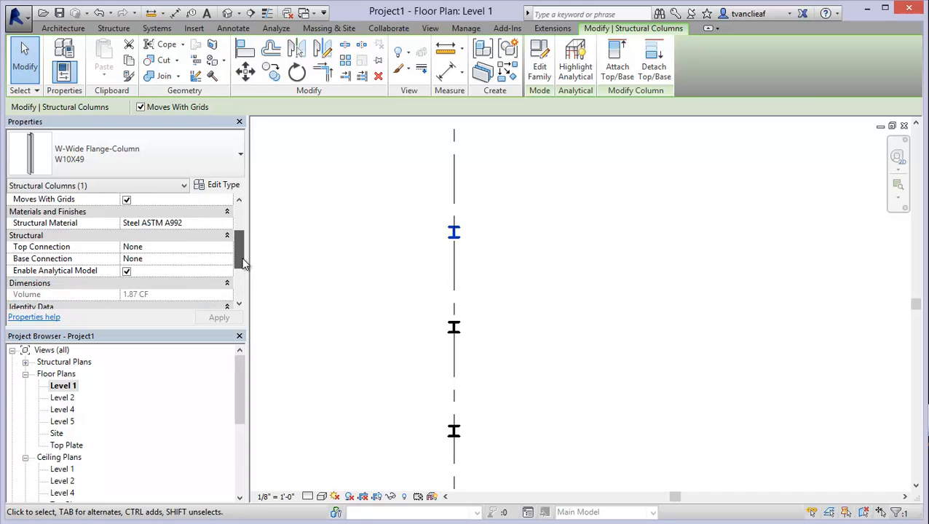
pyautogui.scroll(-3)
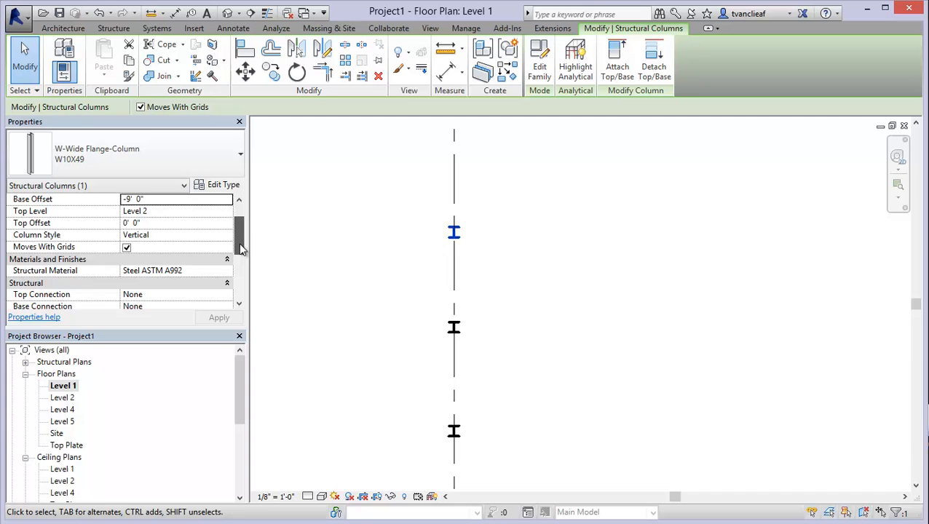
pyautogui.moveTo(116, 251)
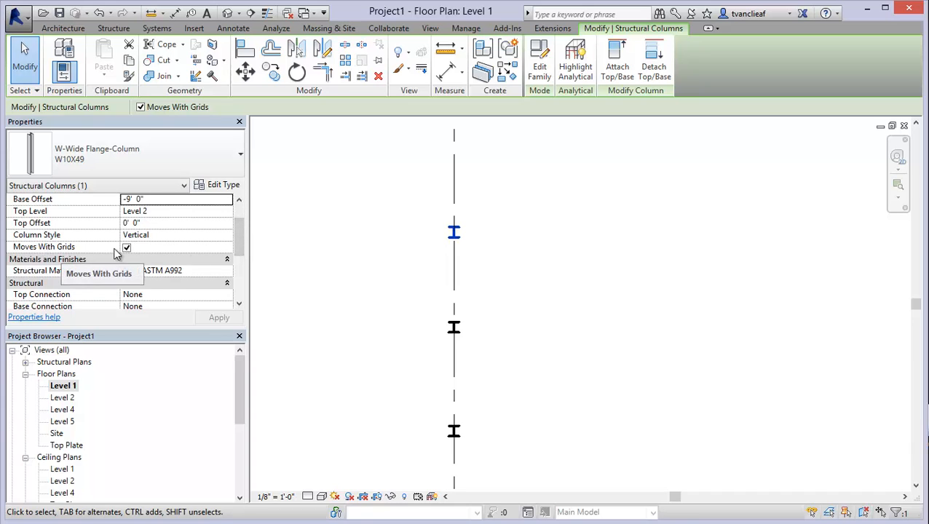
# Uncheck Moves With Grids for one column and drag it just left of grid line 1.
pyautogui.click(126, 247)
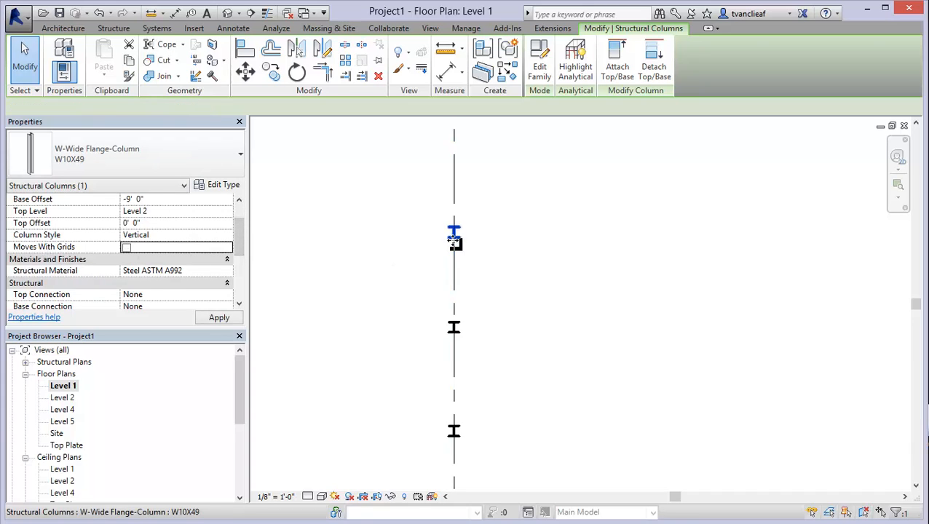
pyautogui.click(453, 264)
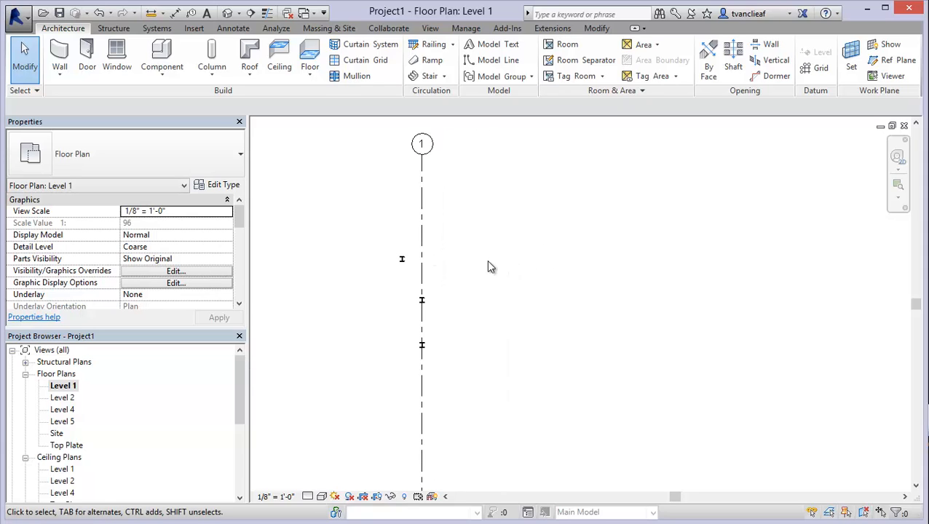
pyautogui.moveTo(473, 268)
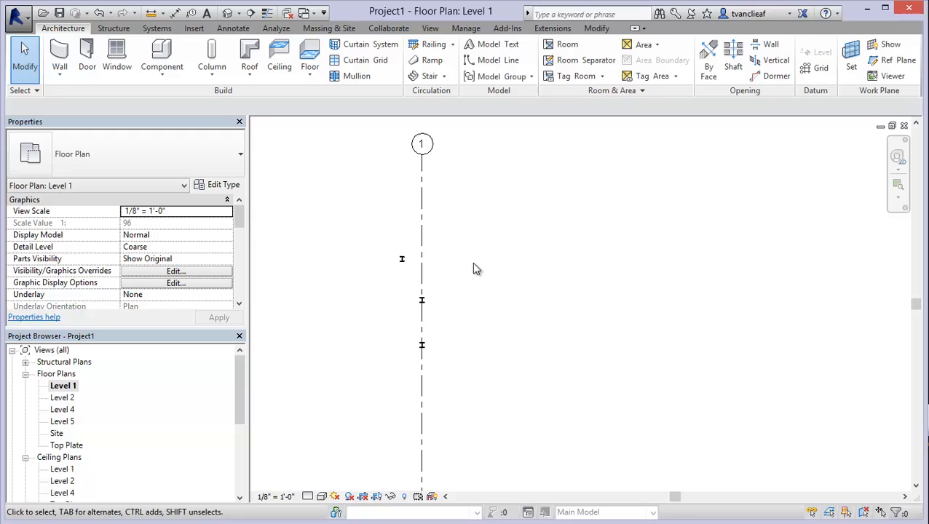